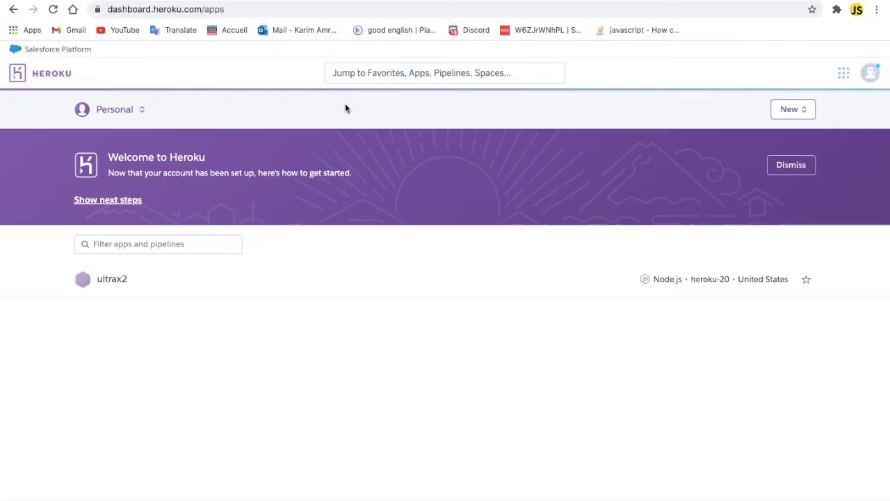
pyautogui.moveTo(33, 190)
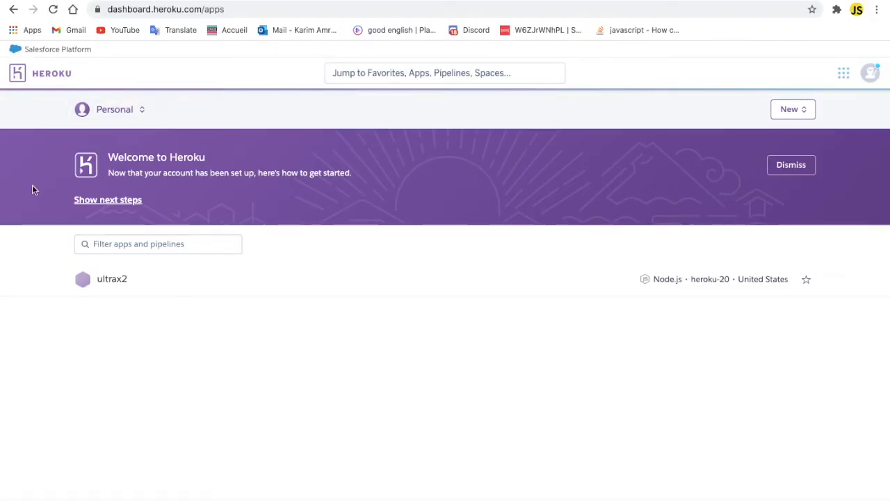
pyautogui.moveTo(469, 359)
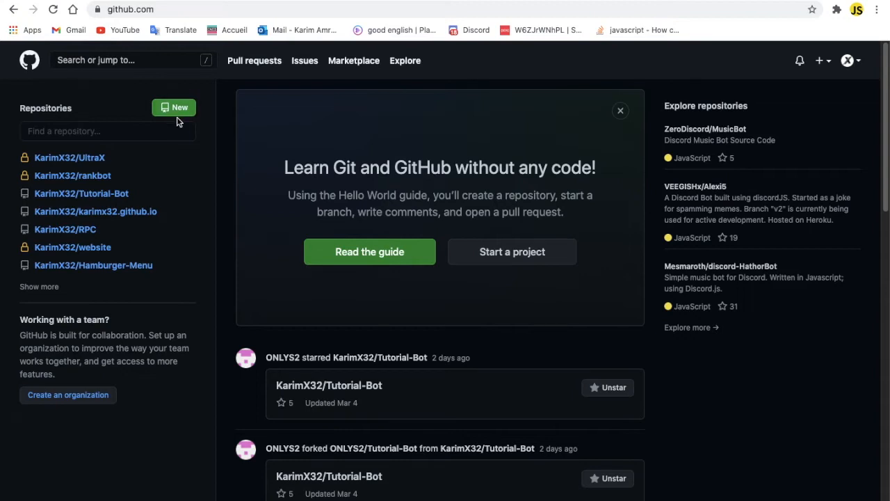
# Create a new private GitHub repository named 'Music-bot'.
pyautogui.click(174, 107)
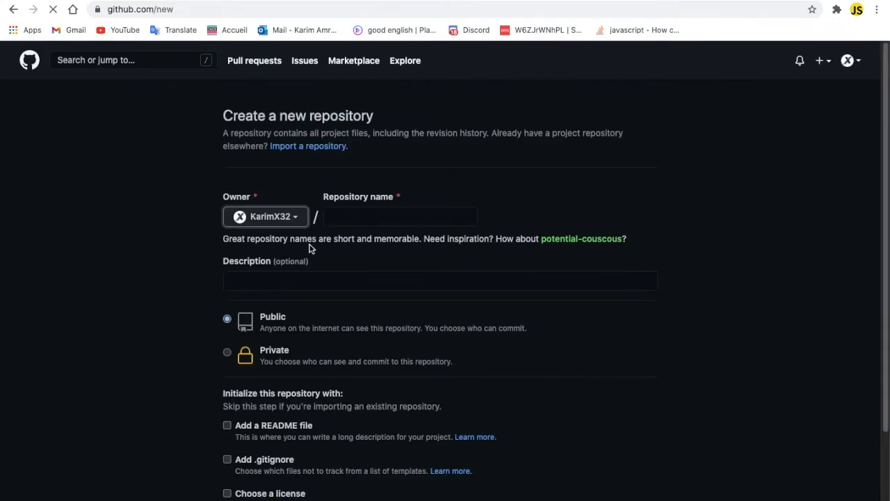
pyautogui.write('Musi')
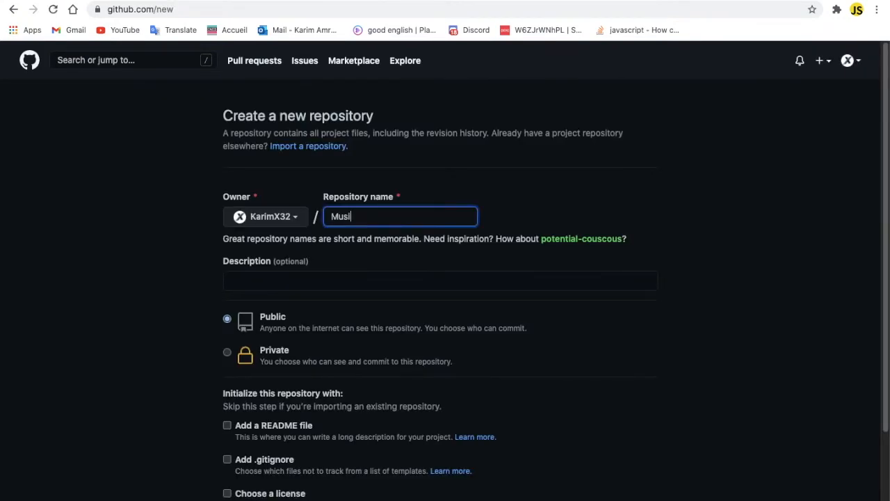
pyautogui.write('c-bot')
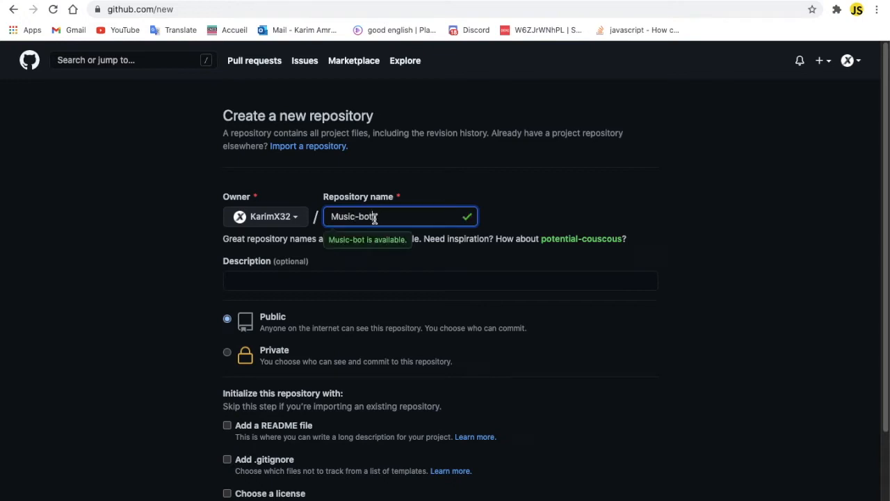
pyautogui.scroll(-3)
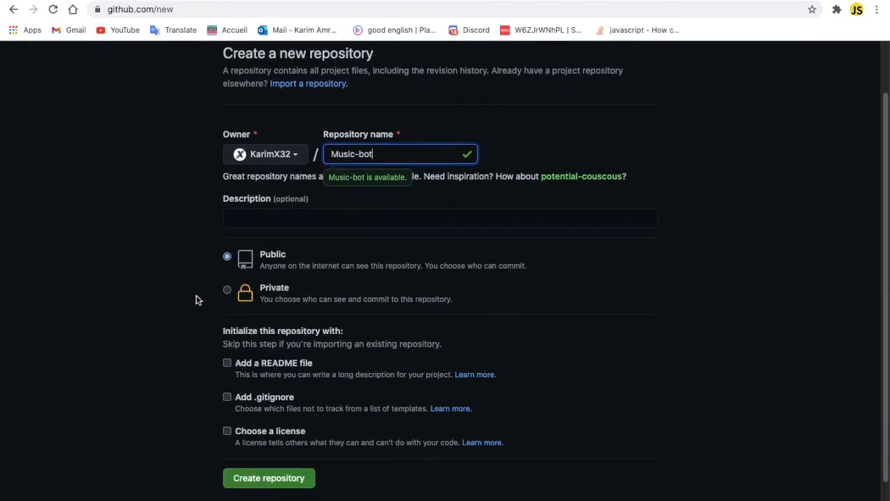
pyautogui.click(228, 289)
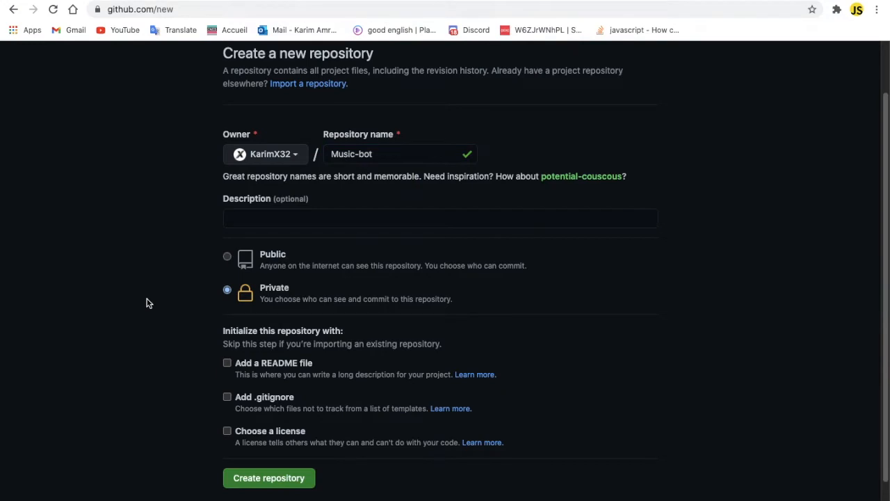
pyautogui.scroll(-3)
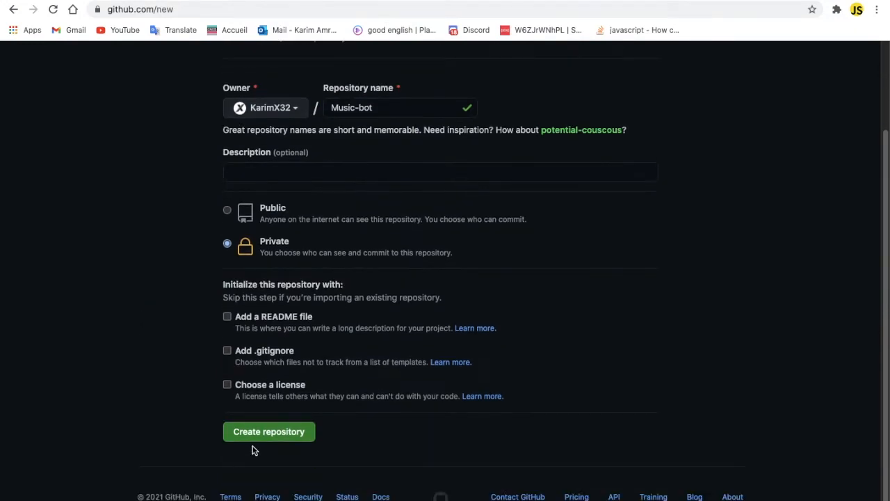
pyautogui.click(268, 431)
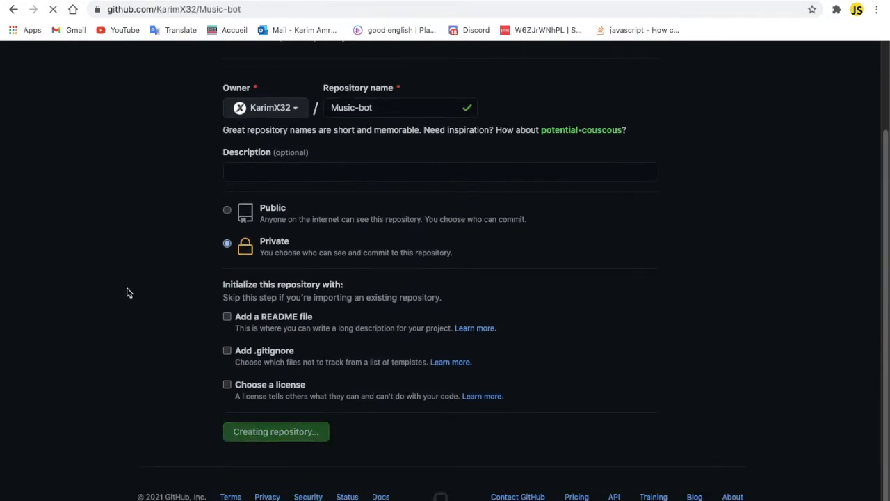
pyautogui.click(276, 431)
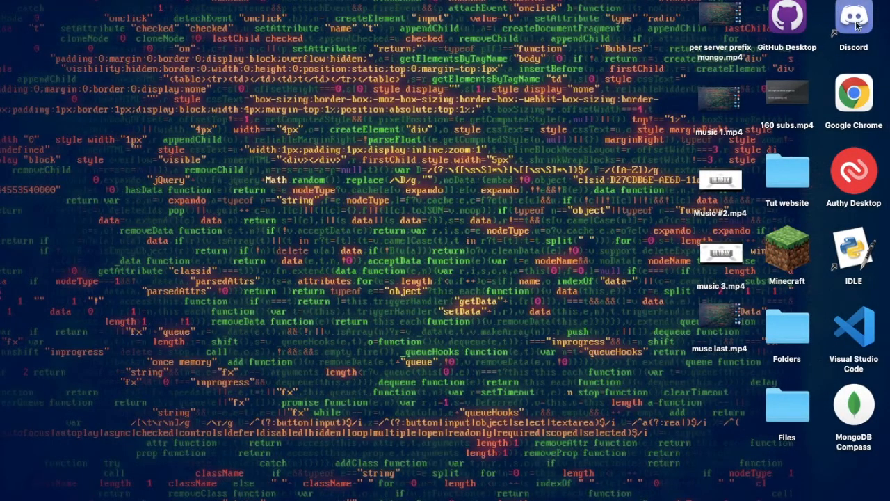
pyautogui.moveTo(853, 324)
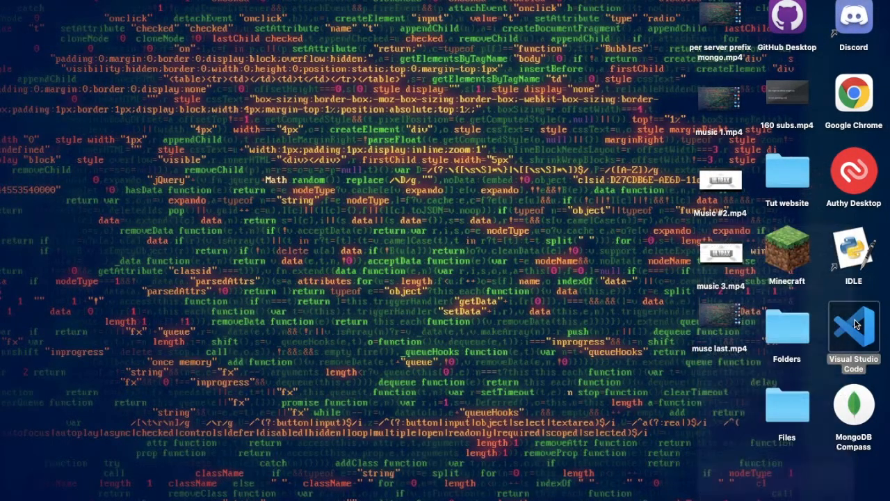
# Launch VS Code, open index.js and select the Client.login(config.token) argument.
pyautogui.click(853, 327)
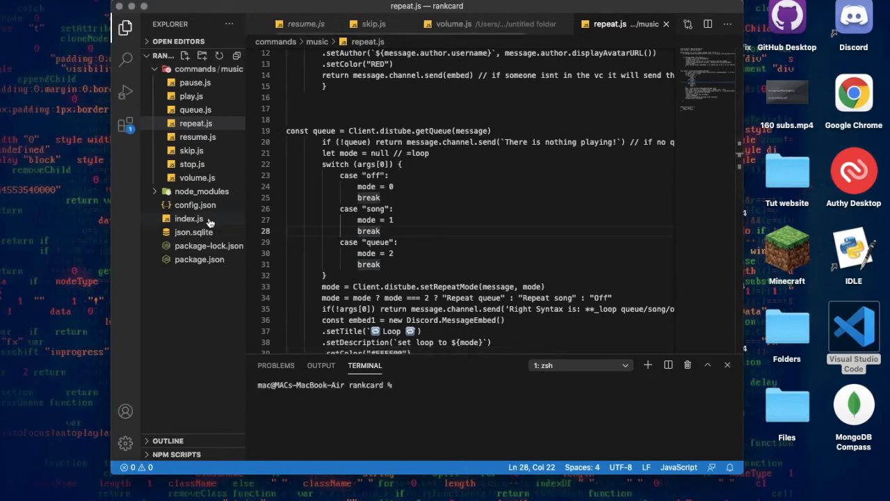
pyautogui.moveTo(195, 205)
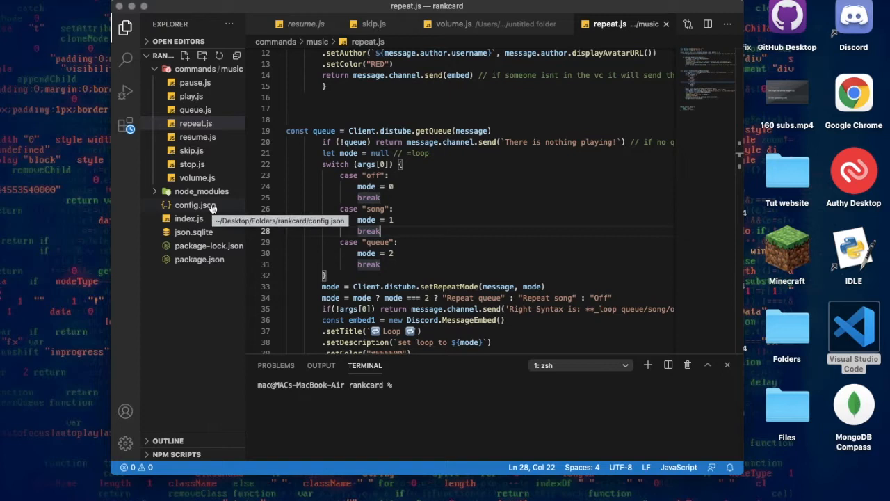
pyautogui.click(194, 205)
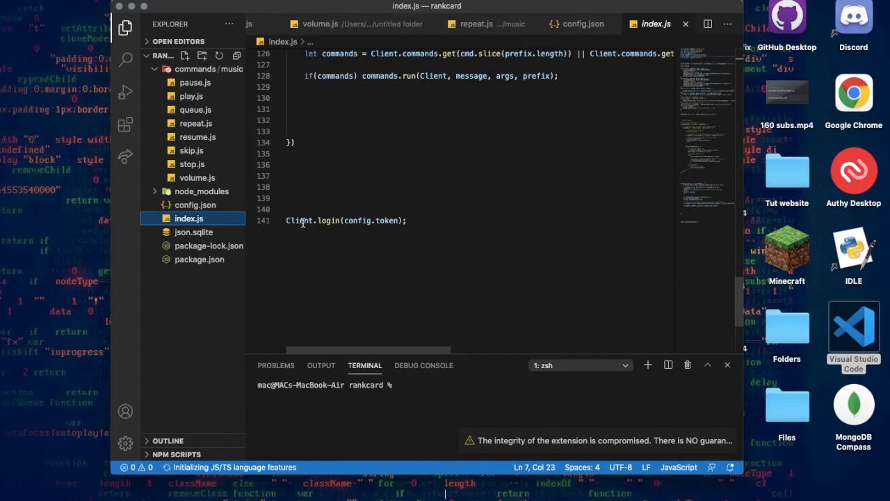
pyautogui.click(378, 221)
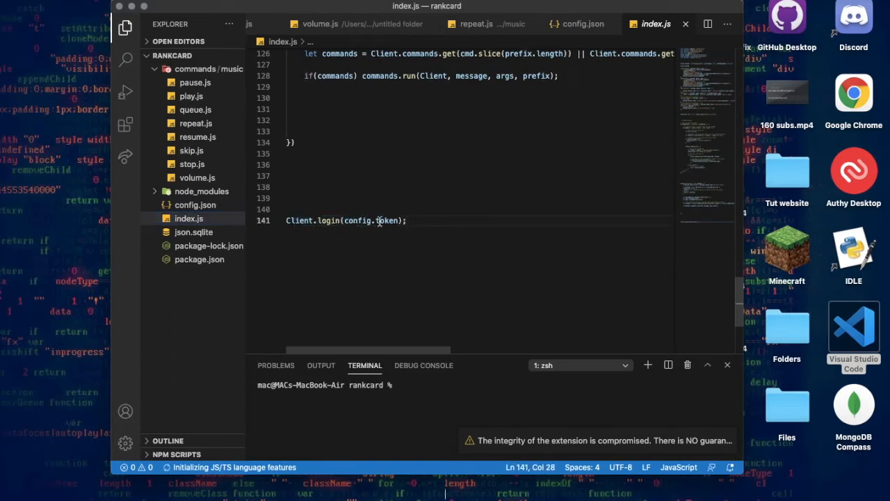
pyautogui.moveTo(386, 220)
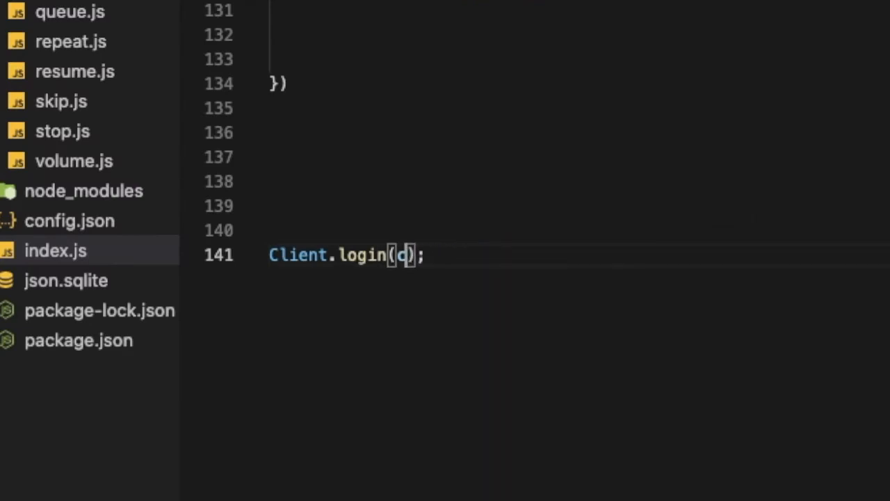
# Change the Client.login argument to process.env.token.
pyautogui.write('proces')
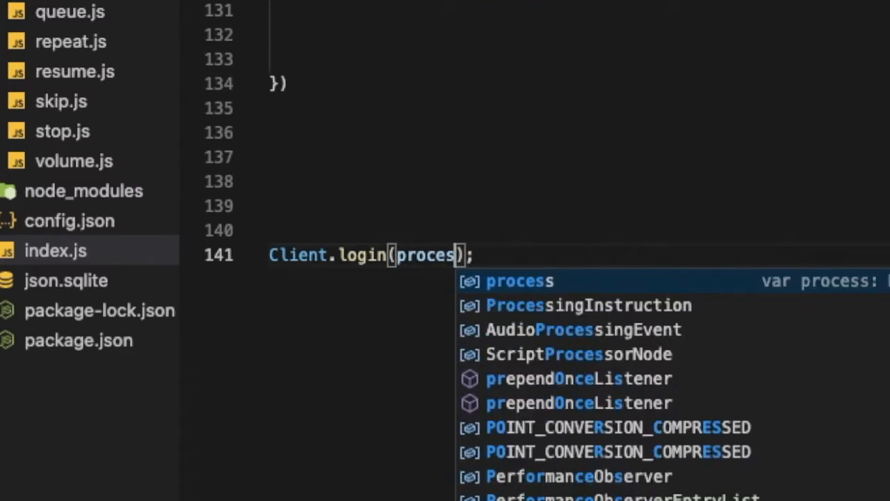
pyautogui.write('.env.')
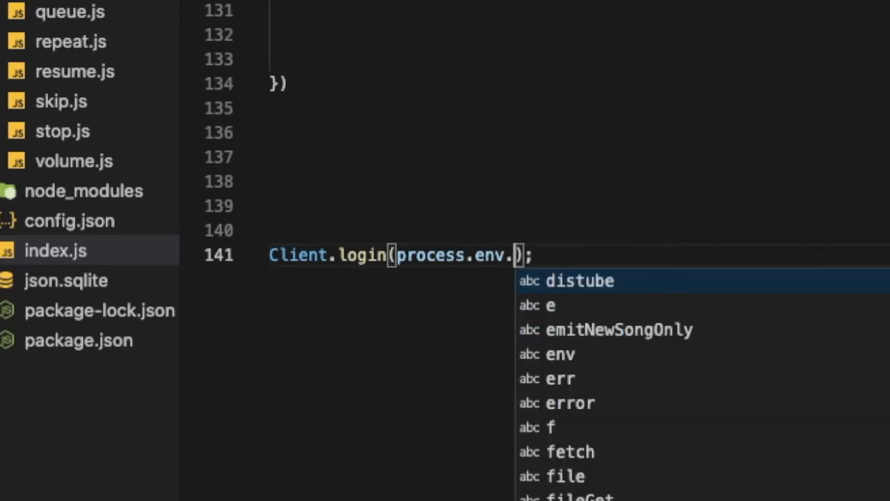
pyautogui.write('token')
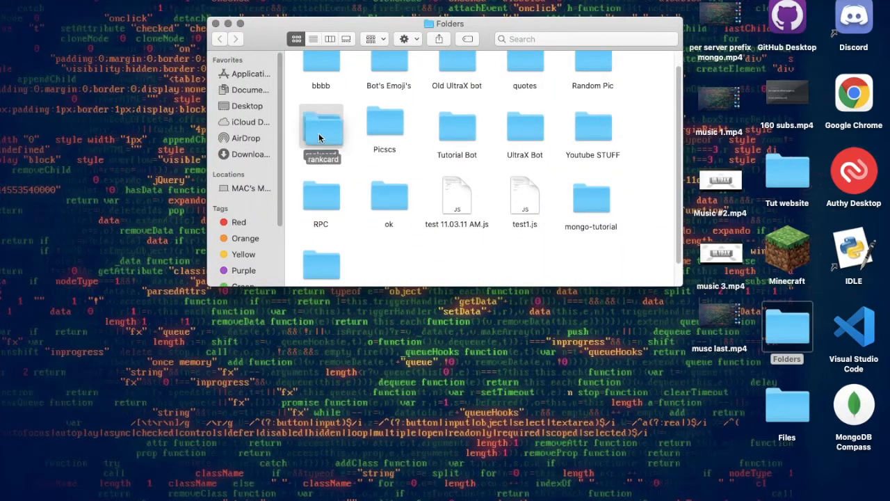
# Open the rankcard project folder in Finder, then show the Documents folder contents.
pyautogui.doubleClick(320, 126)
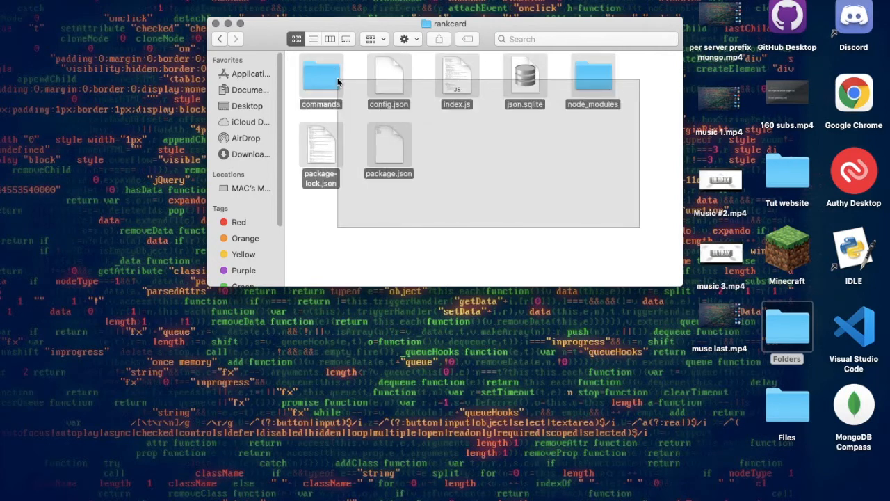
pyautogui.click(219, 39)
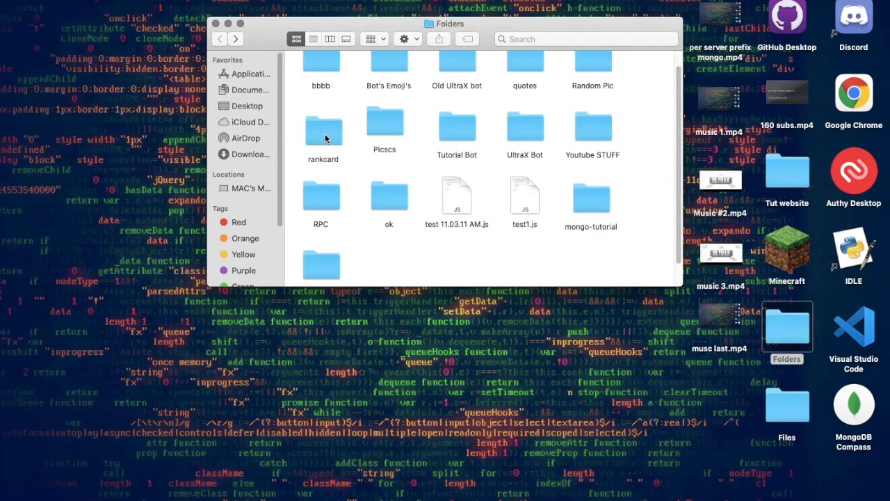
pyautogui.doubleClick(322, 126)
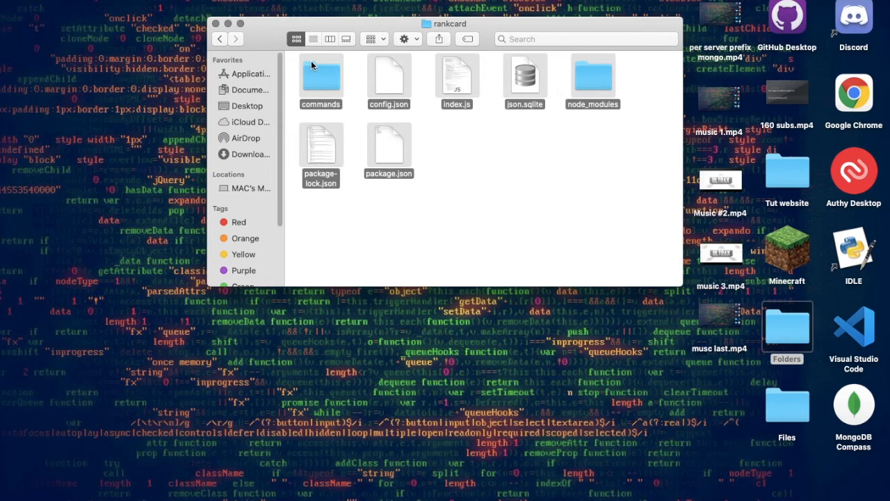
pyautogui.moveTo(252, 82)
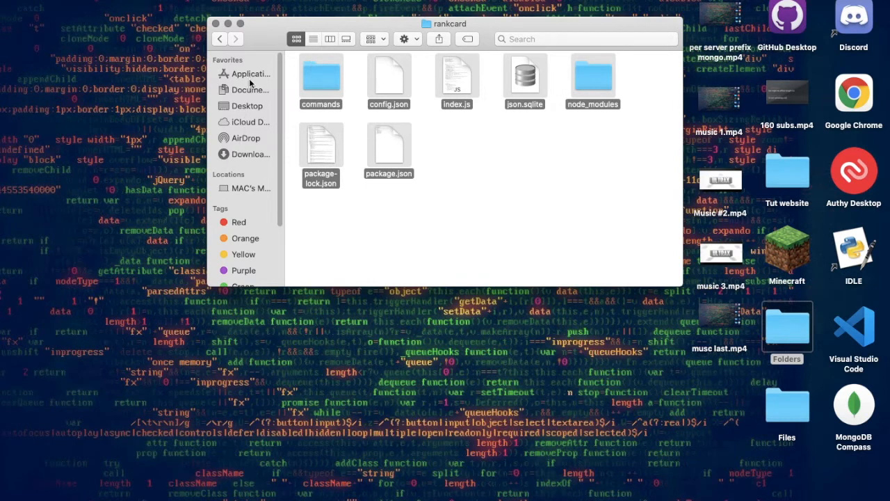
pyautogui.click(249, 89)
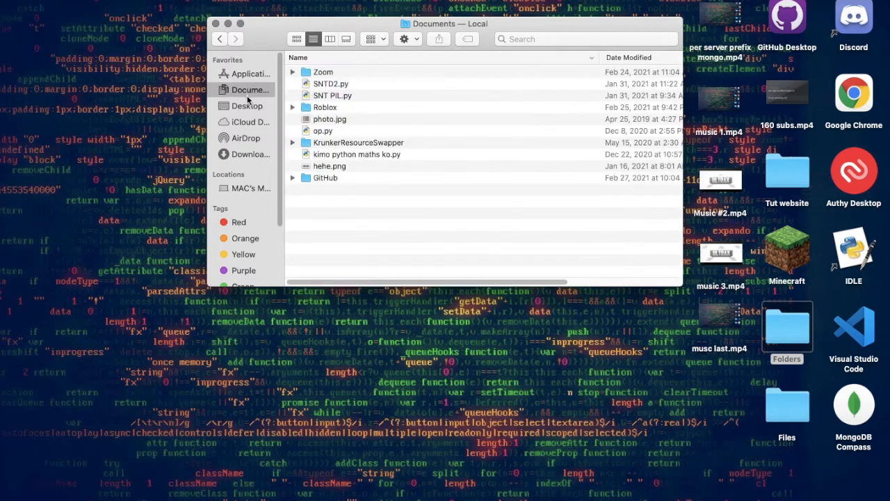
pyautogui.moveTo(331, 226)
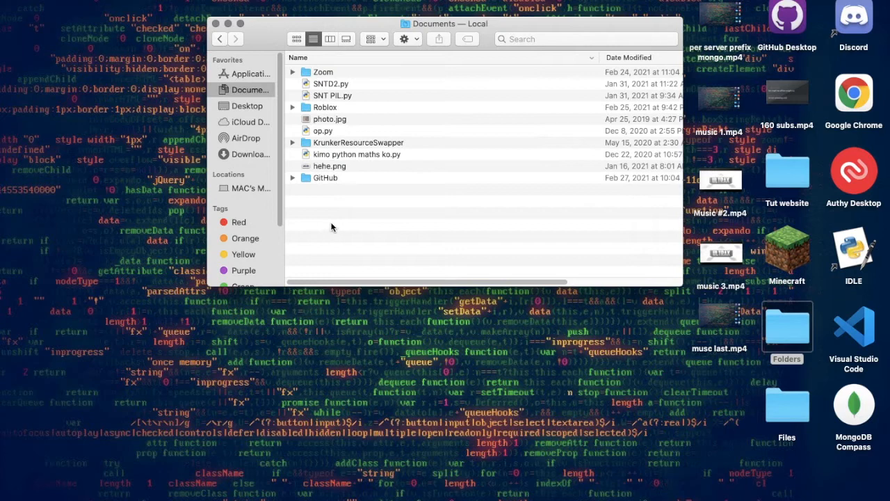
pyautogui.moveTo(511, 35)
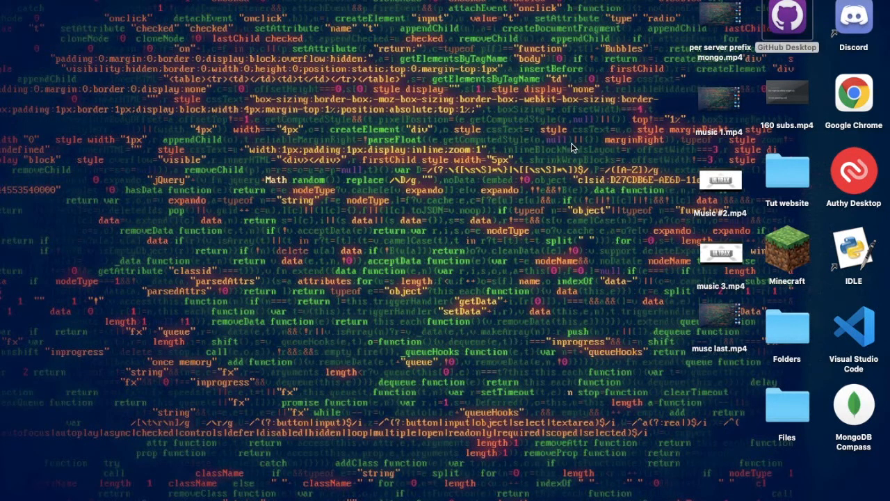
# Clone KarimX32/Music-bot with GitHub Desktop into Documents/GitHub.
pyautogui.click(786, 19)
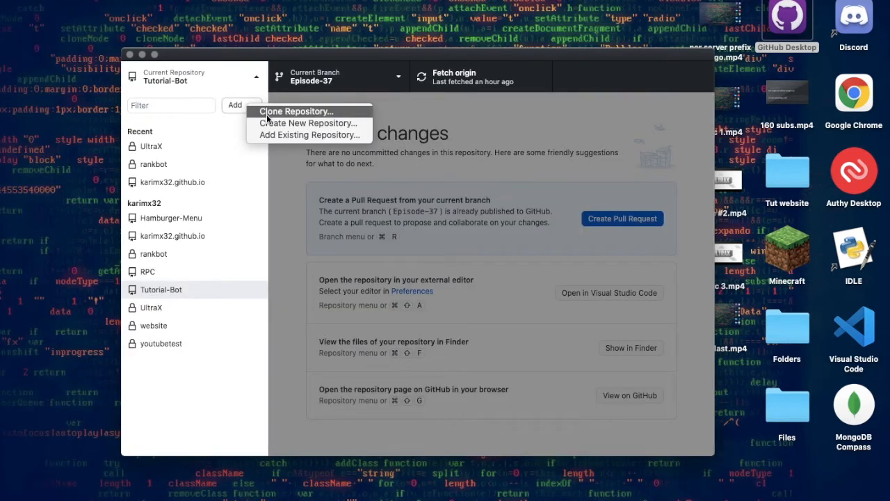
pyautogui.click(296, 111)
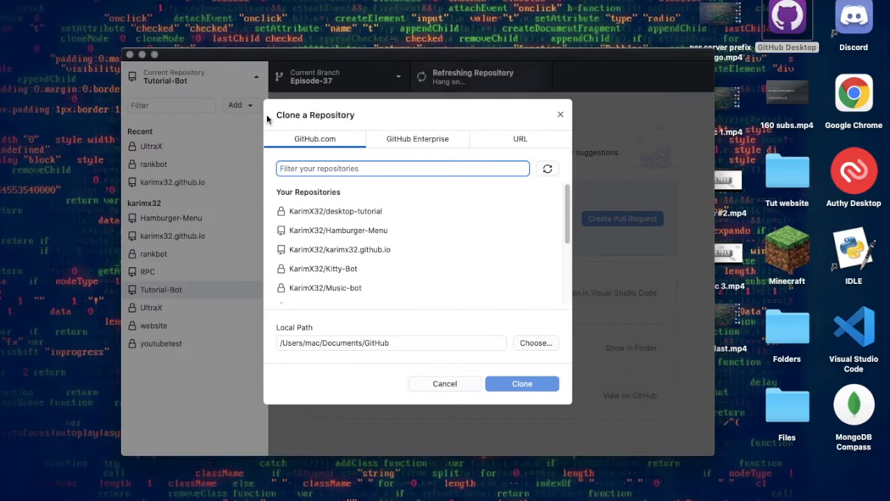
pyautogui.moveTo(399, 205)
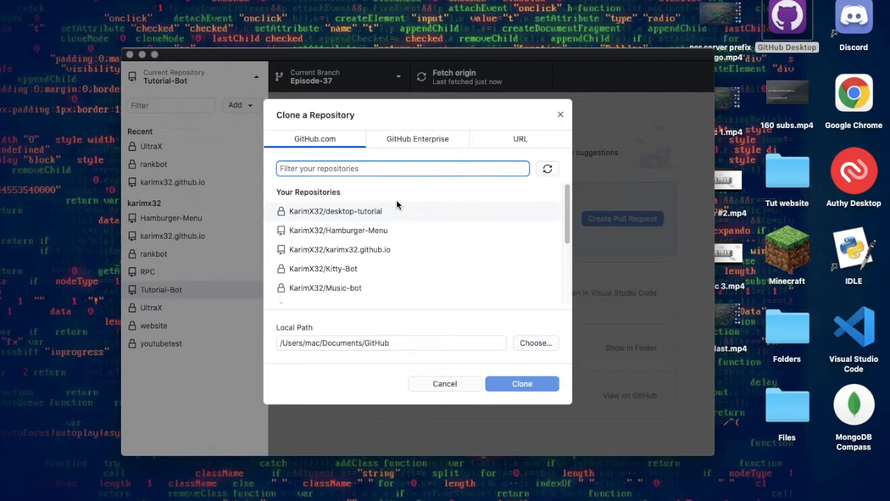
pyautogui.scroll(-3)
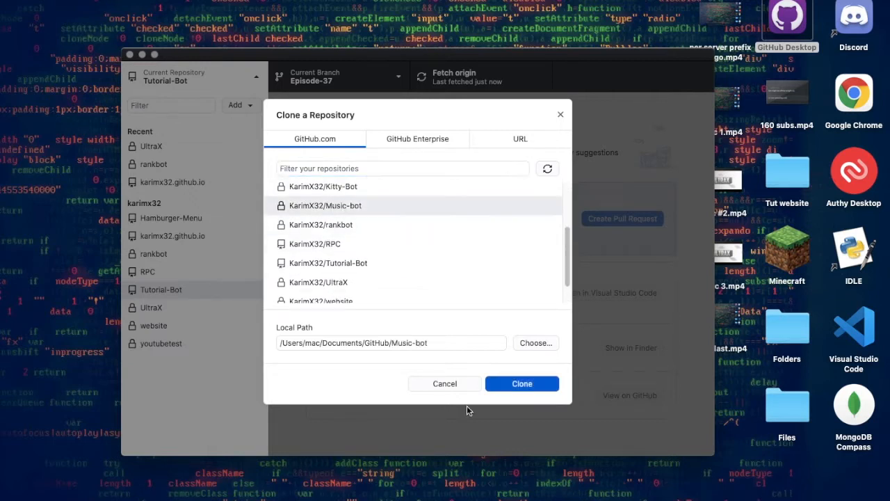
pyautogui.click(522, 383)
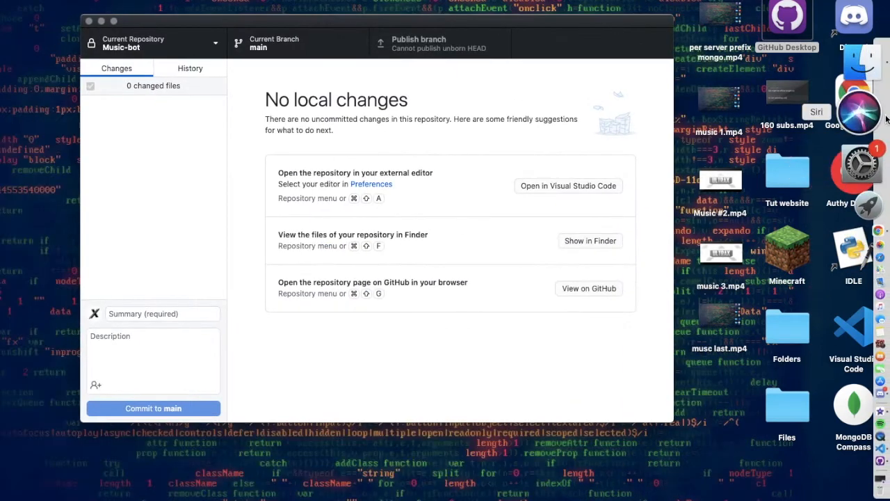
# Open Finder and navigate to Documents > GitHub > Music-bot.
pyautogui.click(589, 240)
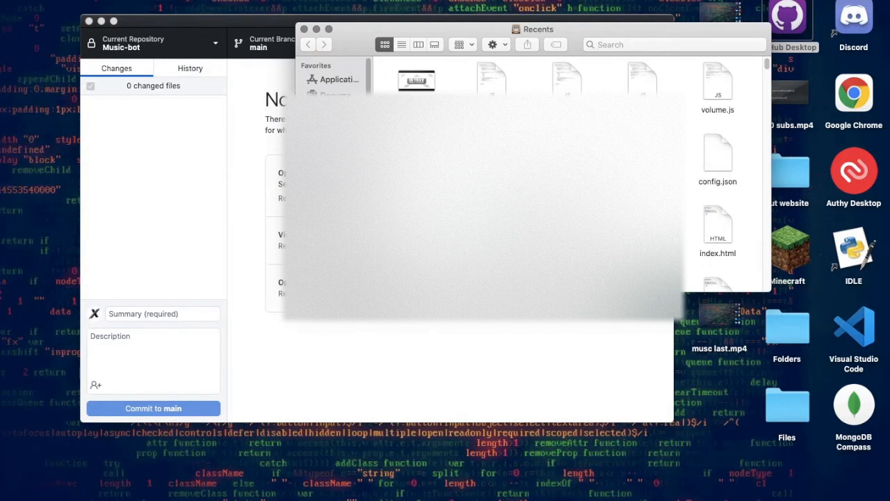
pyautogui.click(338, 96)
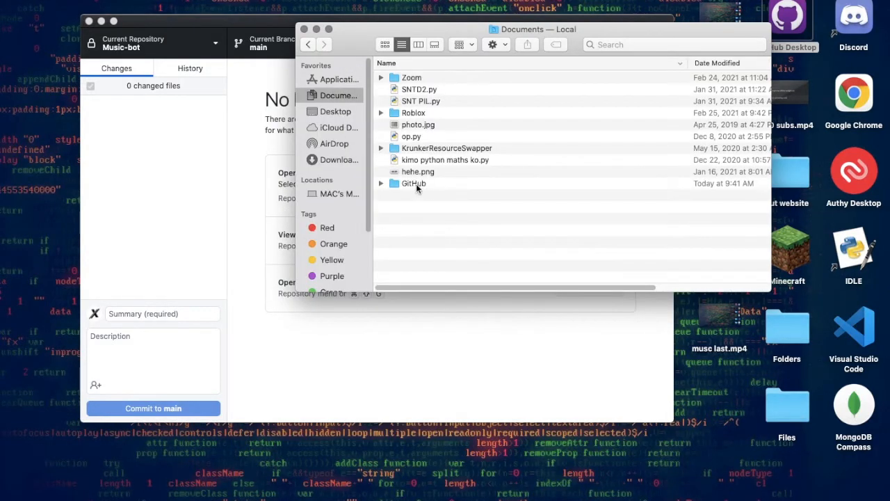
pyautogui.doubleClick(413, 183)
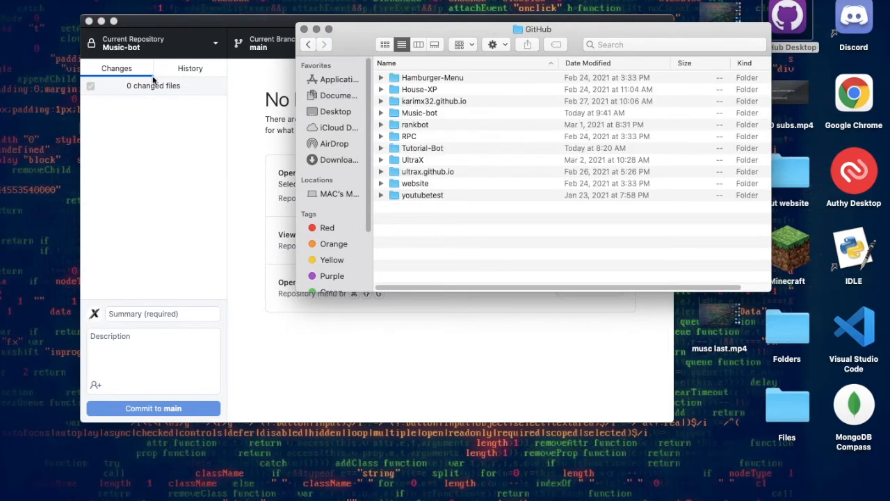
pyautogui.moveTo(399, 128)
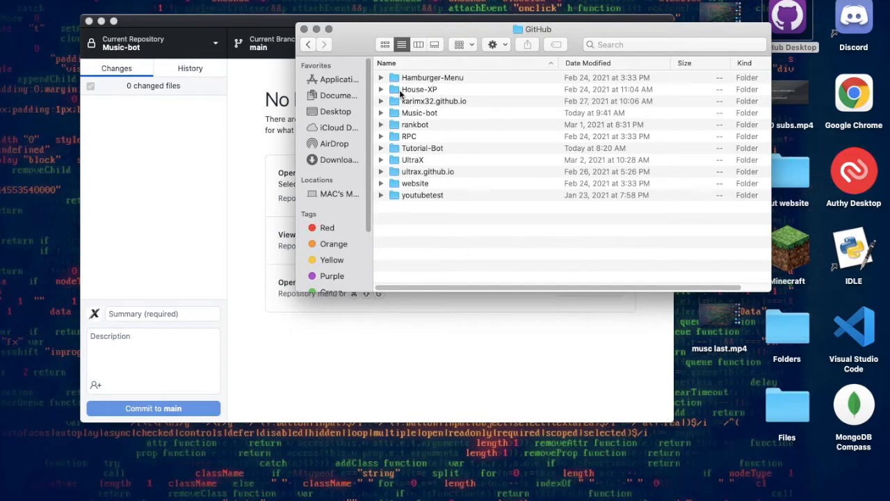
pyautogui.doubleClick(419, 113)
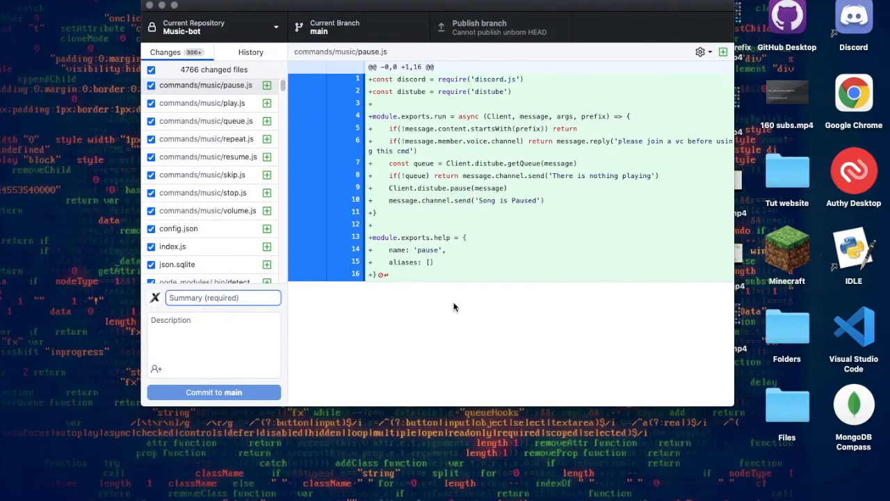
# Commit all 4,766 changes to main as 'My Bot', publish the branch, and view it on GitHub.
pyautogui.write('My')
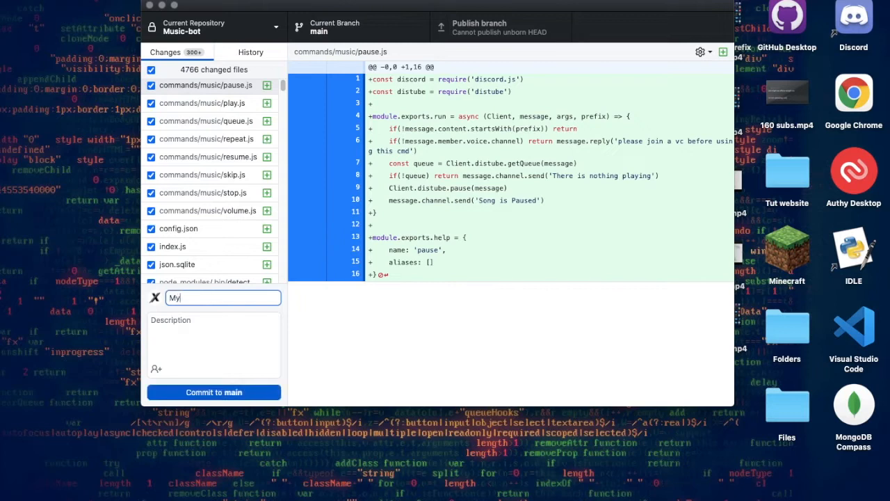
pyautogui.write('Bot')
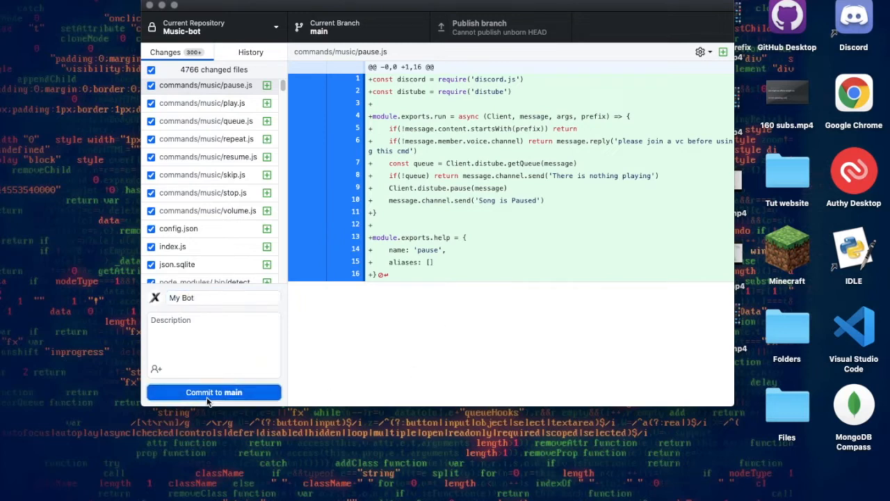
pyautogui.click(214, 392)
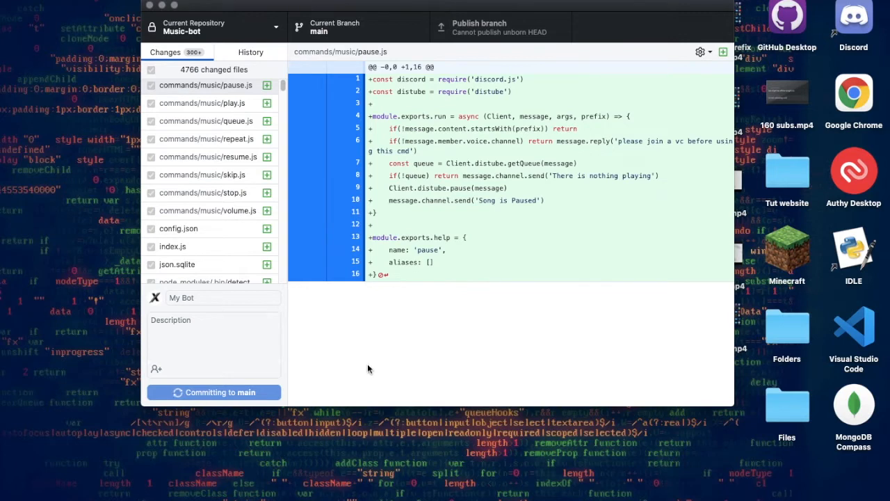
pyautogui.click(213, 392)
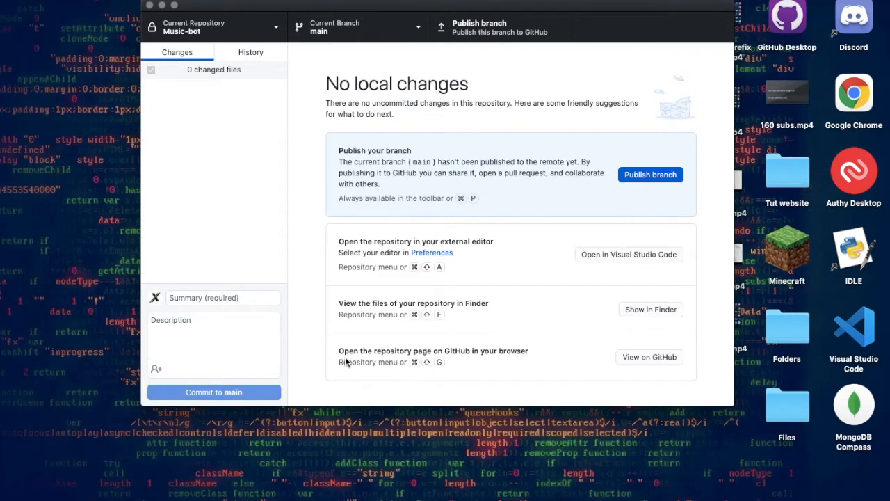
pyautogui.click(650, 174)
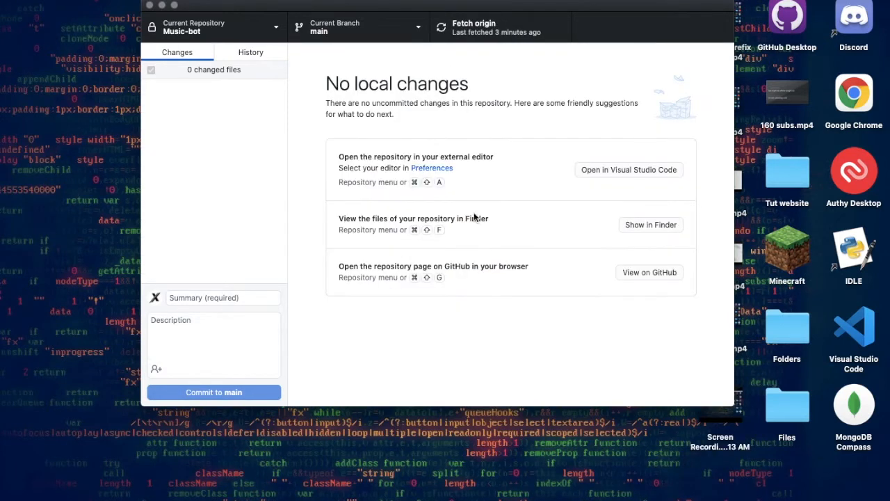
pyautogui.click(499, 27)
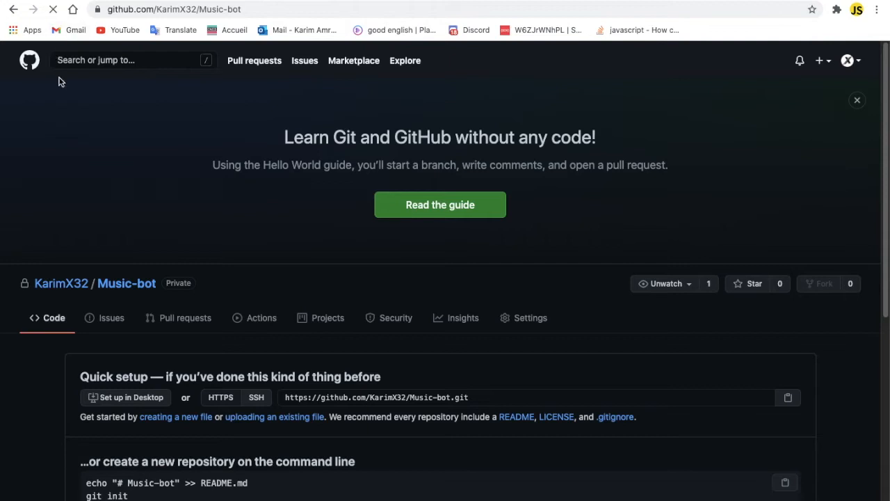
pyautogui.moveTo(212, 191)
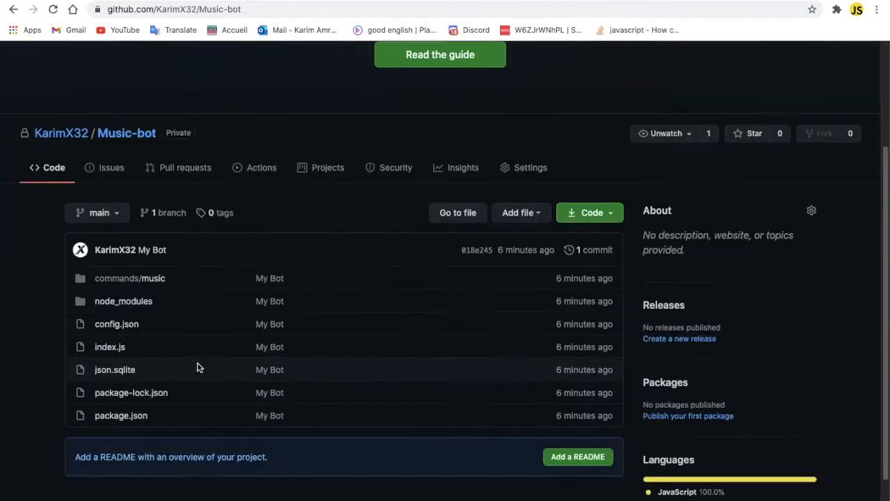
# Choose Add file > Create new file on the Music-bot repository page.
pyautogui.scroll(-3)
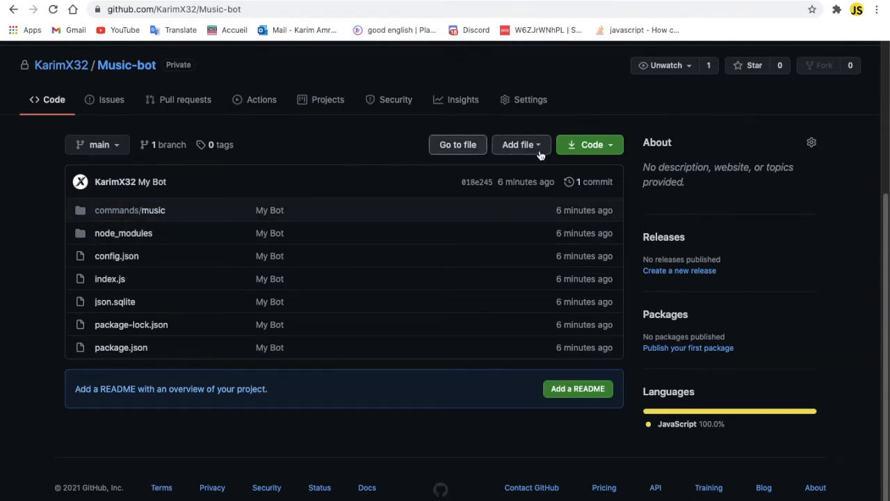
pyautogui.moveTo(518, 145)
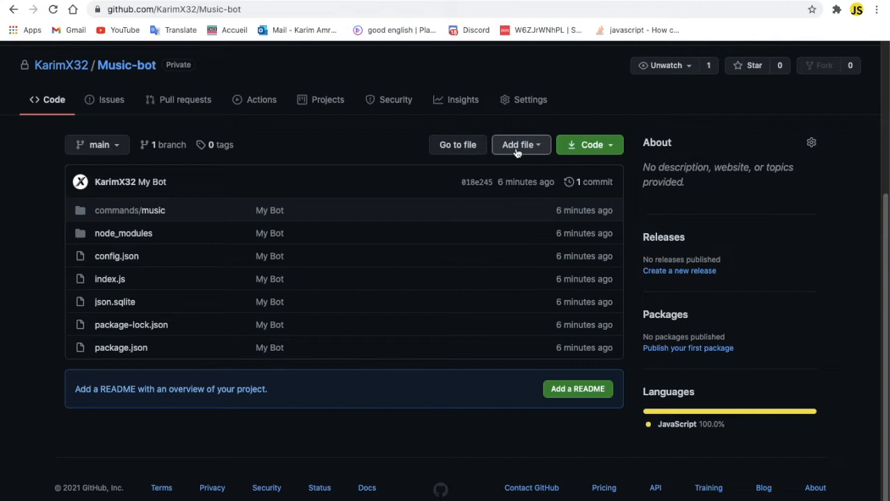
pyautogui.click(520, 145)
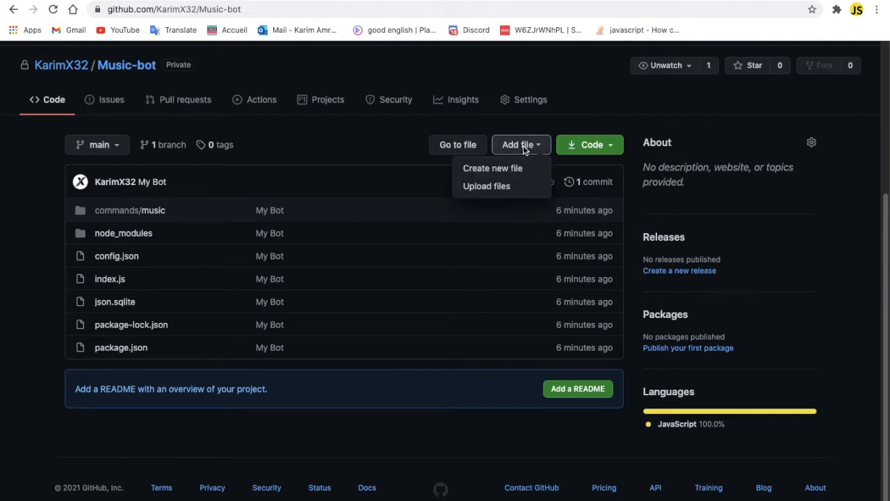
pyautogui.moveTo(493, 167)
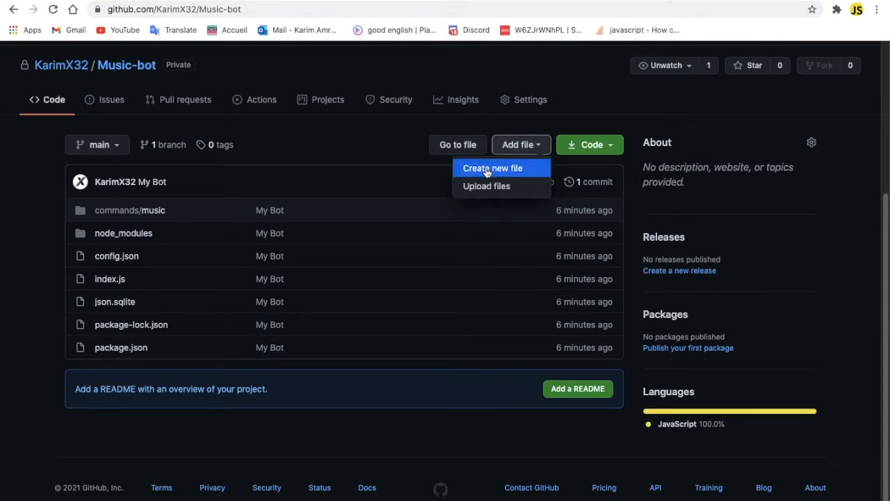
pyautogui.click(492, 168)
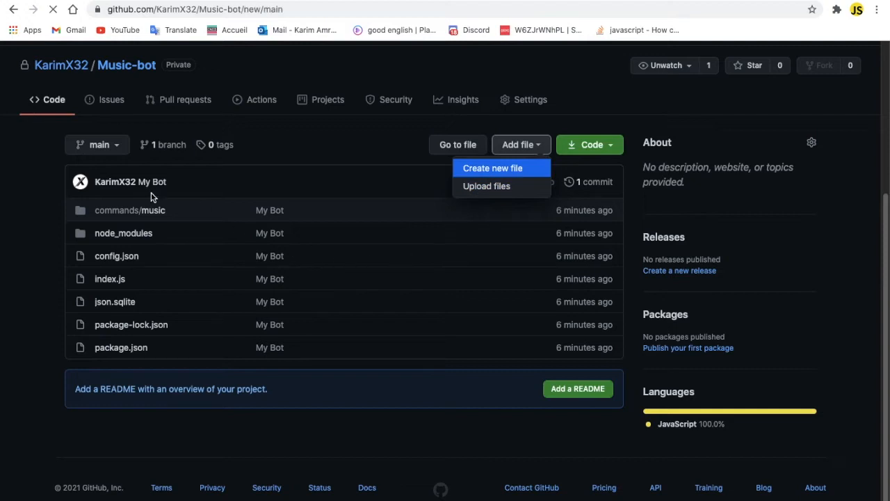
# Create a Procfile with the worker command 'node index.js' and commit it to main.
pyautogui.click(492, 168)
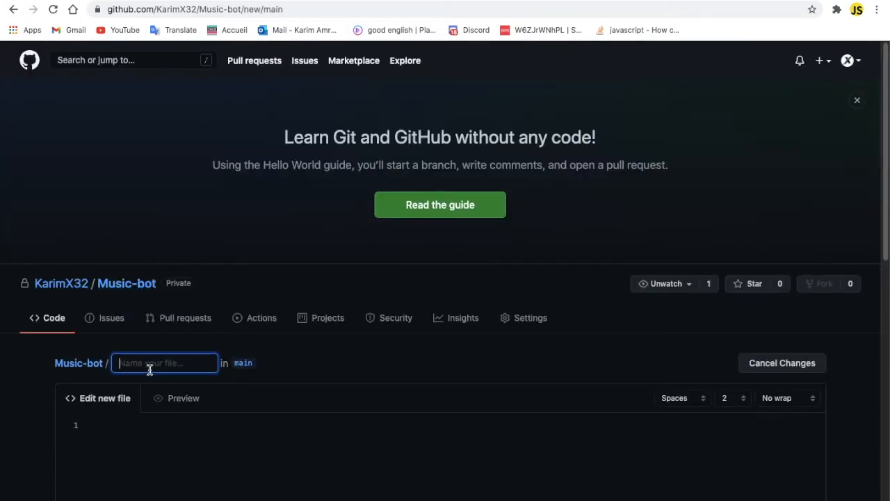
pyautogui.write('Procfile')
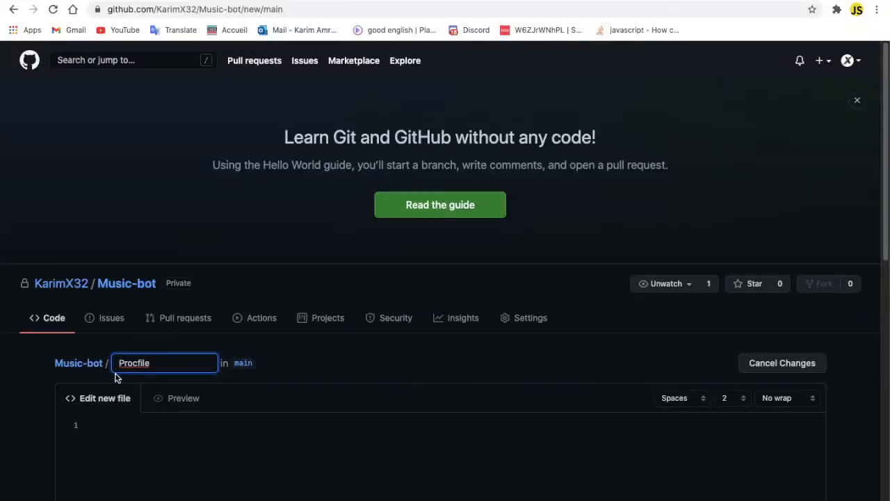
pyautogui.moveTo(166, 363)
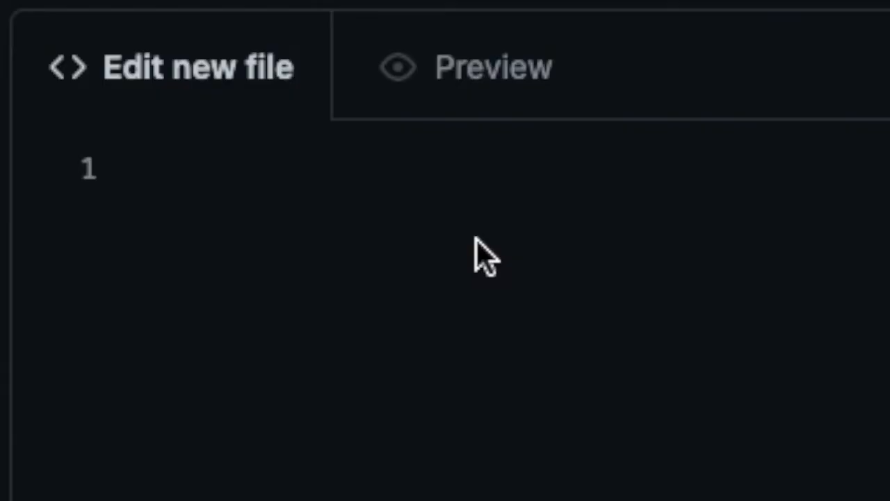
pyautogui.write('Wok')
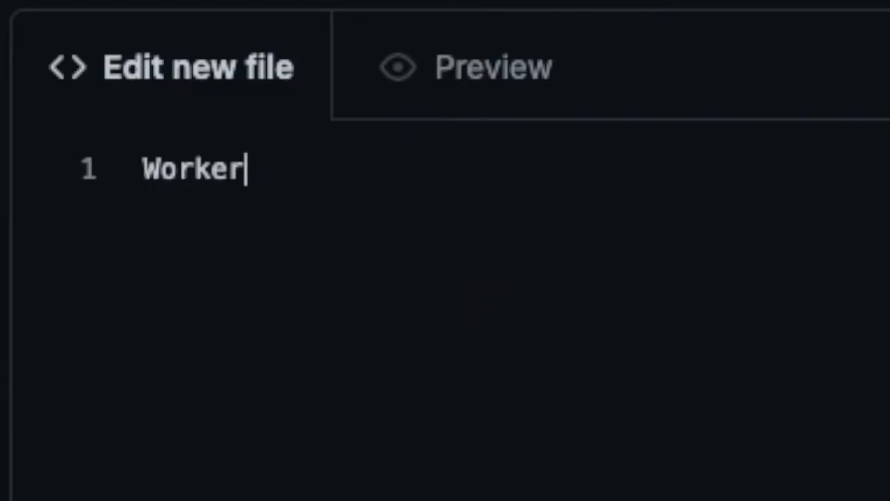
pyautogui.write(': nod')
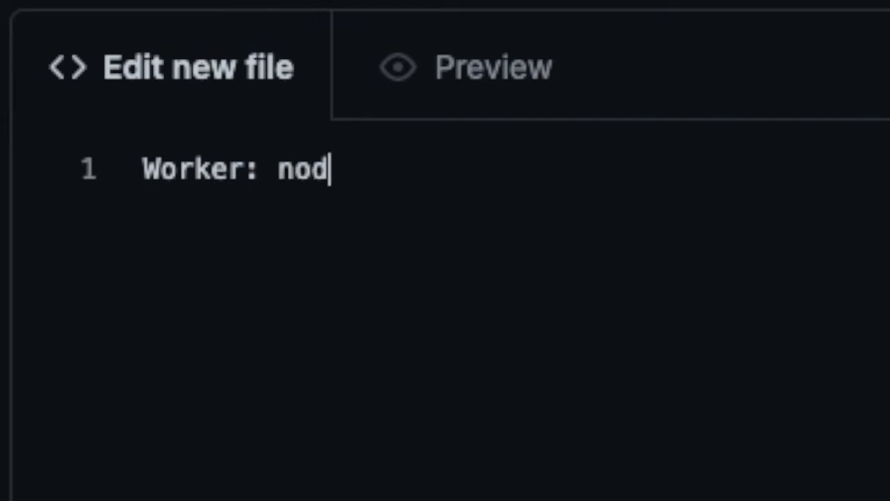
pyautogui.write('e index.js')
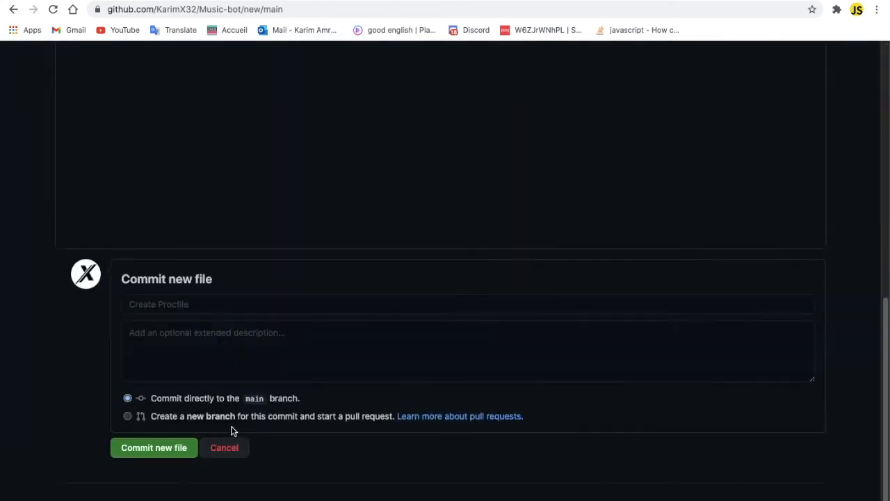
pyautogui.click(153, 447)
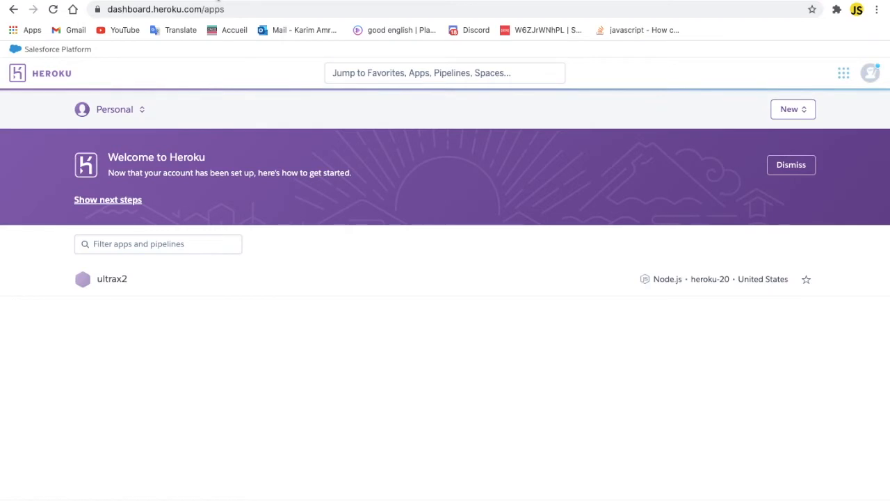
pyautogui.moveTo(688, 169)
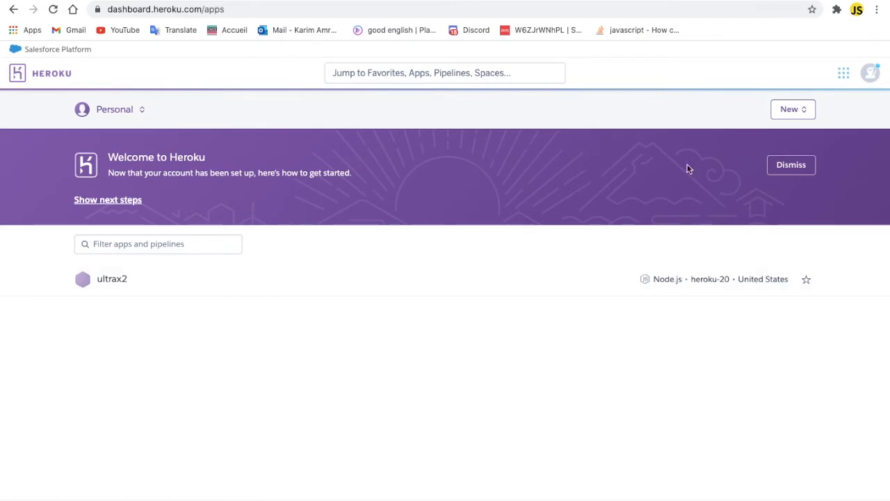
# Create the Heroku app 'musicbot-tut' and choose GitHub as its deployment method.
pyautogui.click(792, 110)
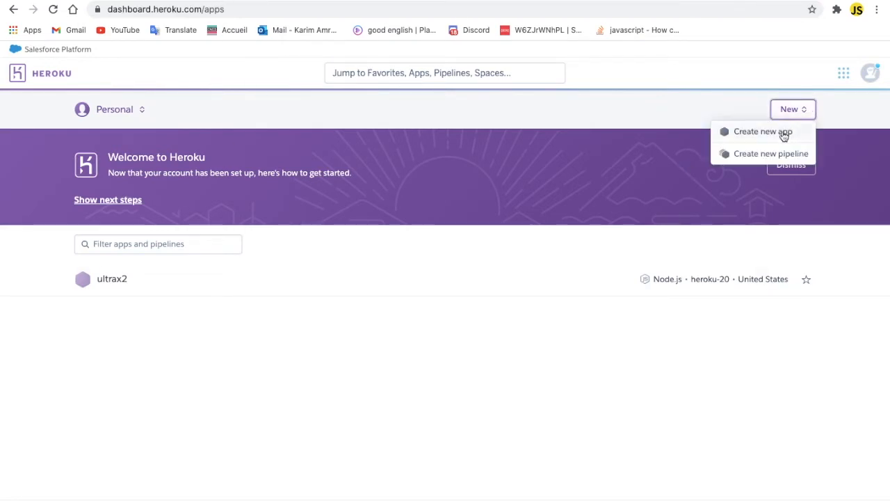
pyautogui.click(763, 132)
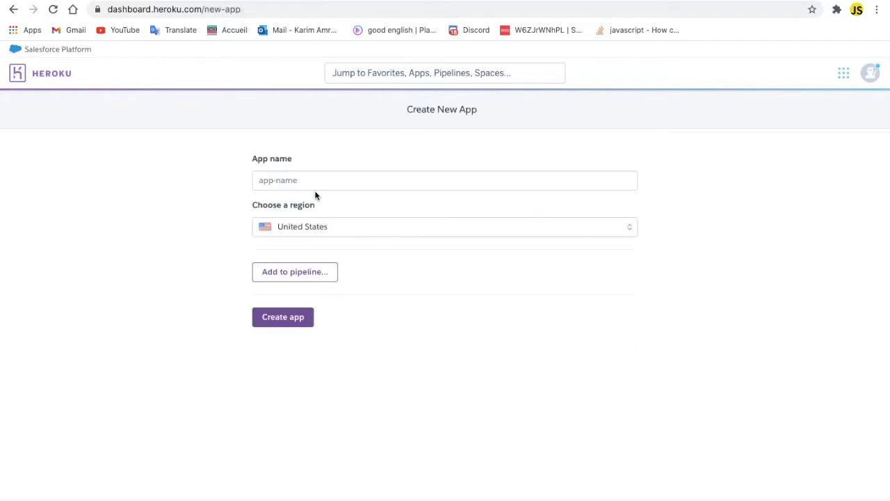
pyautogui.click(444, 180)
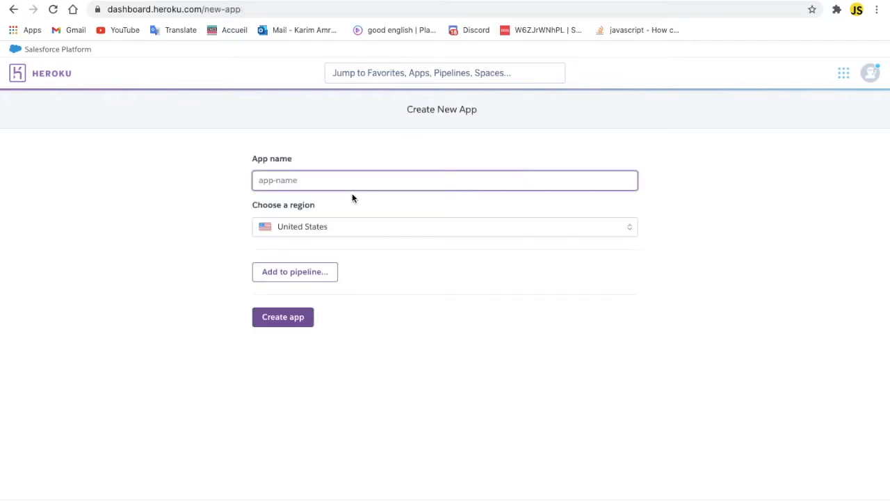
pyautogui.write('musicbot')
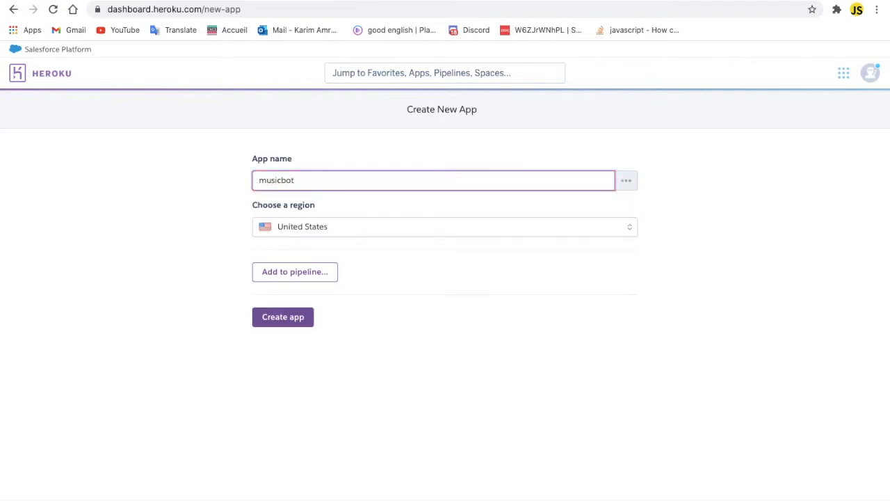
pyautogui.write('-tut')
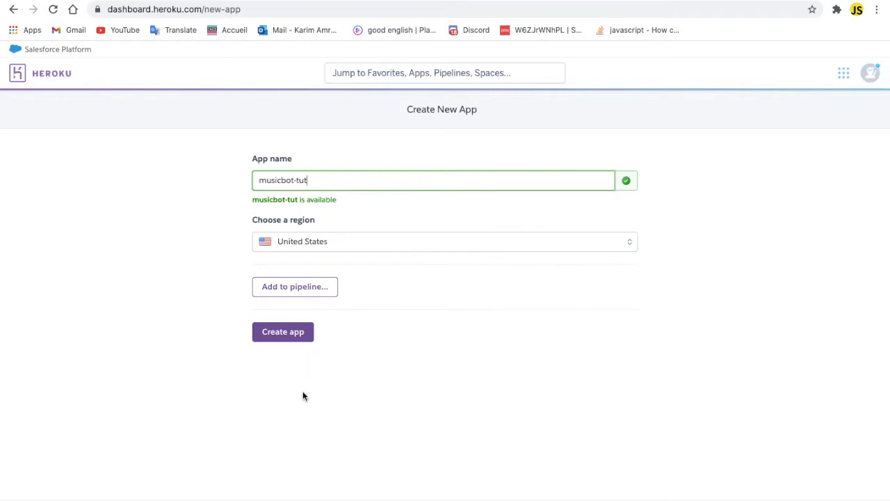
pyautogui.click(282, 330)
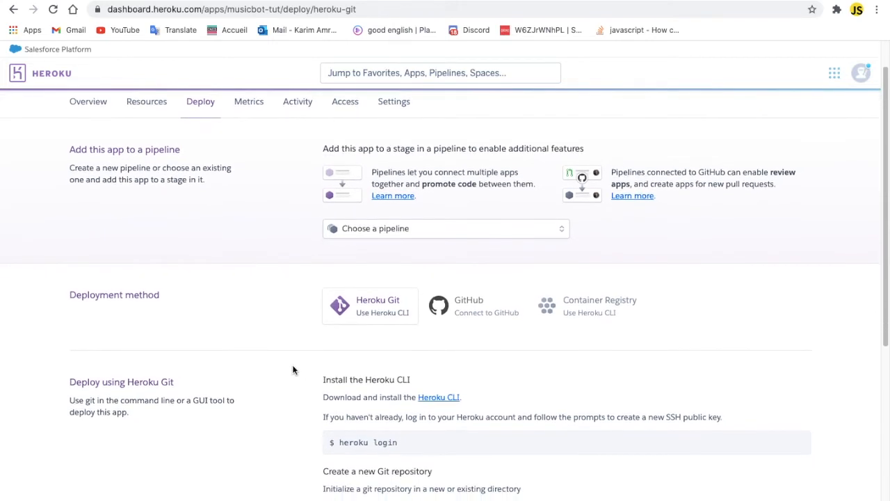
pyautogui.click(468, 299)
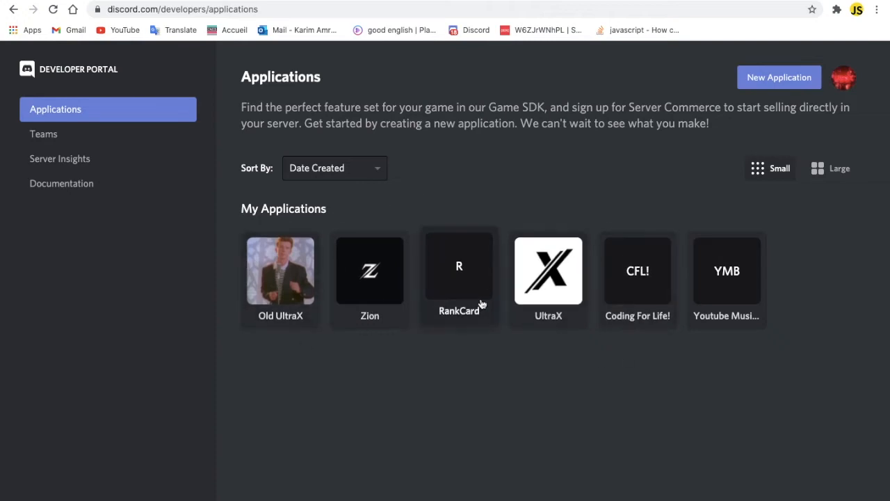
# Copy the Zion application's bot token from the Developer Portal Bot page.
pyautogui.click(459, 270)
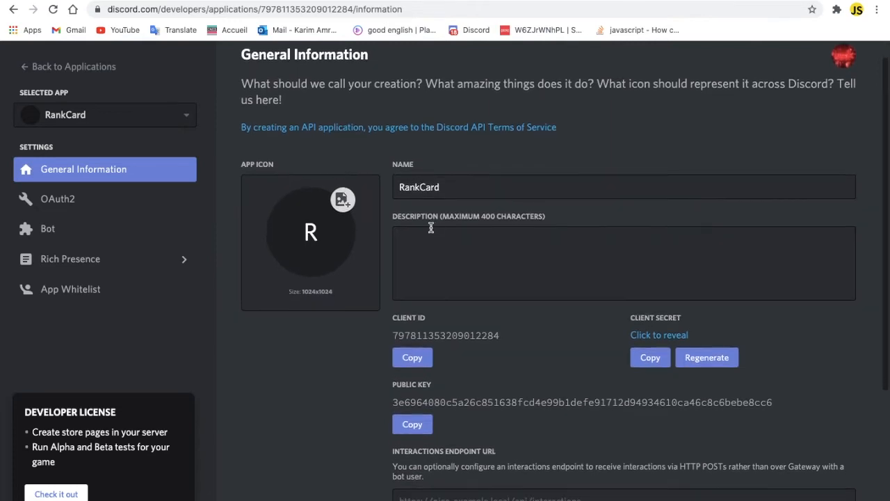
pyautogui.scroll(3)
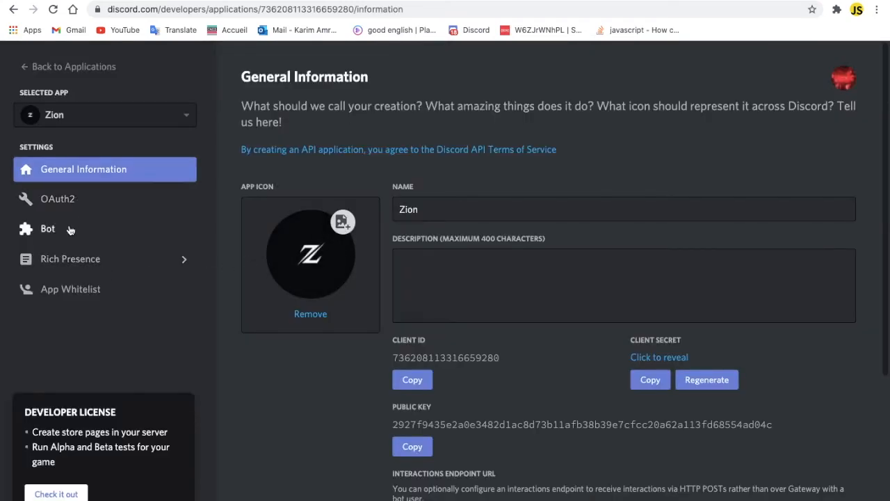
pyautogui.click(47, 228)
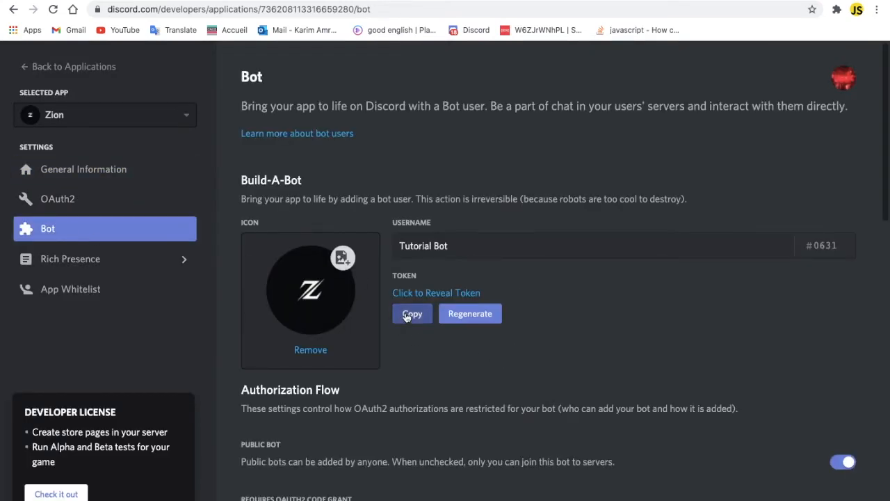
pyautogui.click(411, 313)
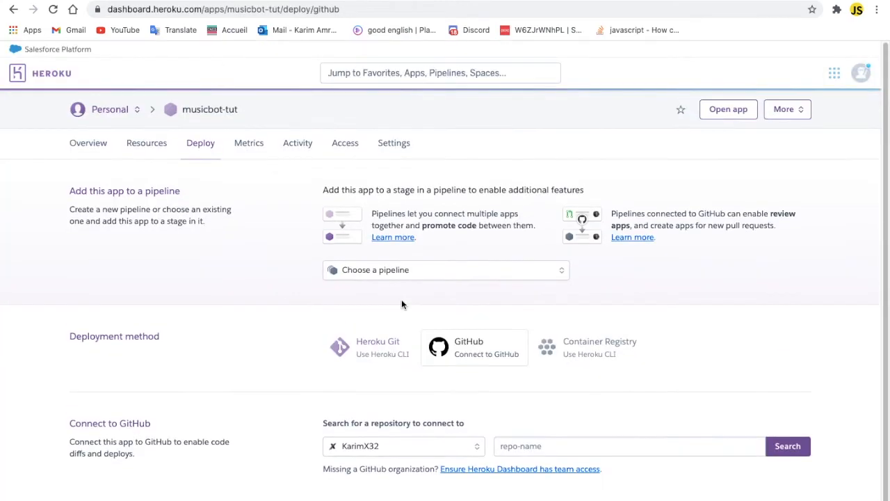
pyautogui.click(394, 142)
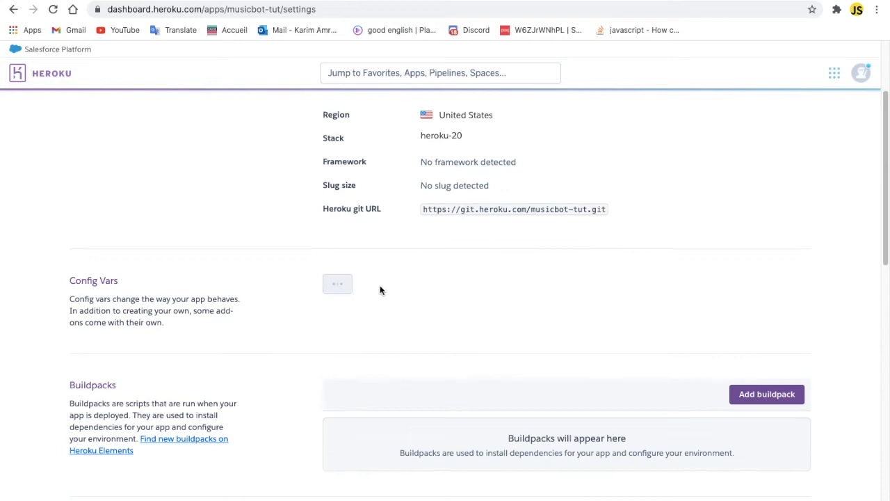
# Add a config var with key 'token' holding the pasted Discord bot token.
pyautogui.click(337, 283)
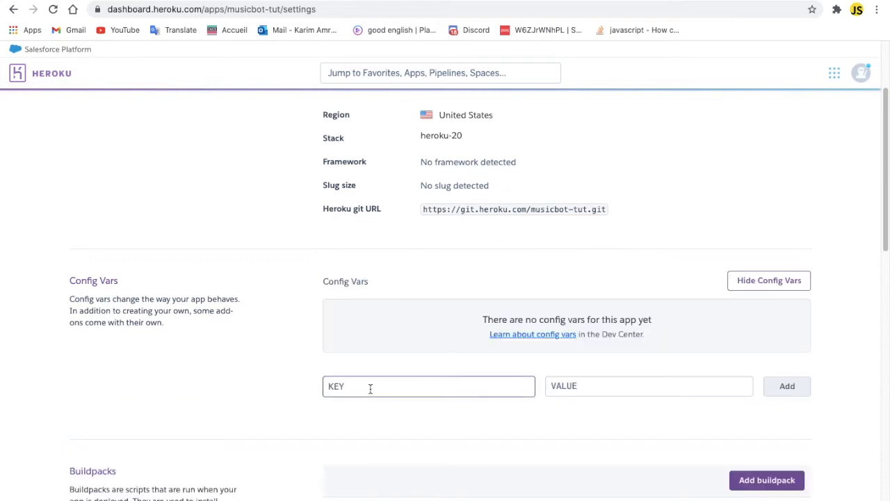
pyautogui.write('token')
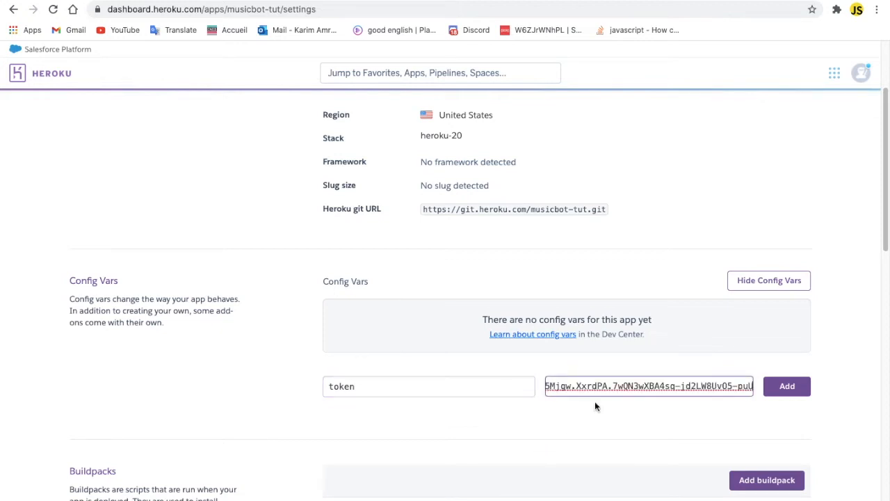
pyautogui.click(786, 386)
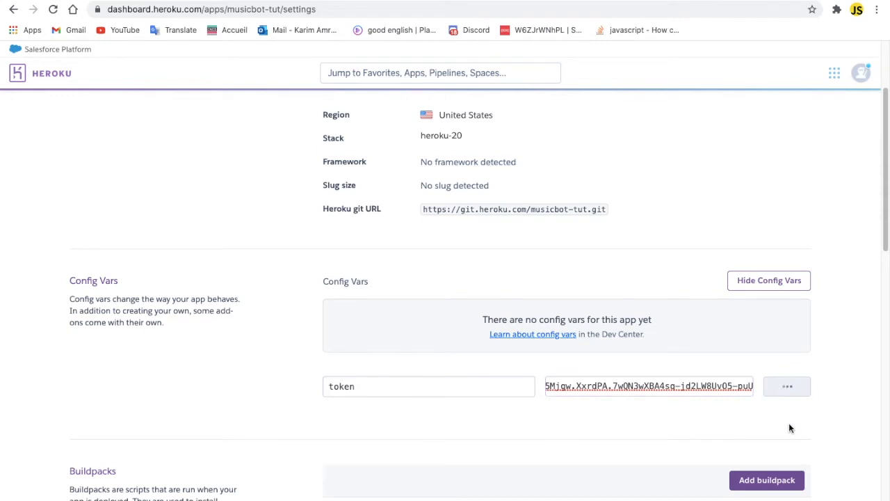
pyautogui.click(768, 281)
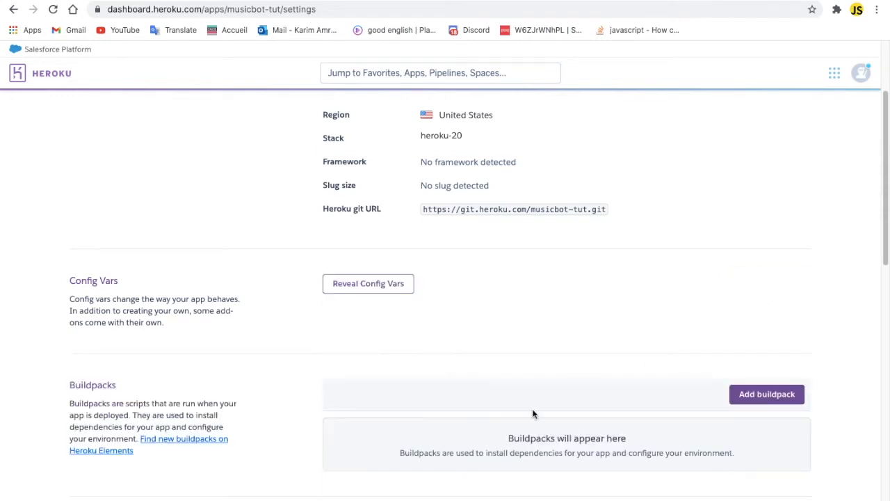
# Add the heroku/nodejs buildpack to musicbot-tut.
pyautogui.scroll(-3)
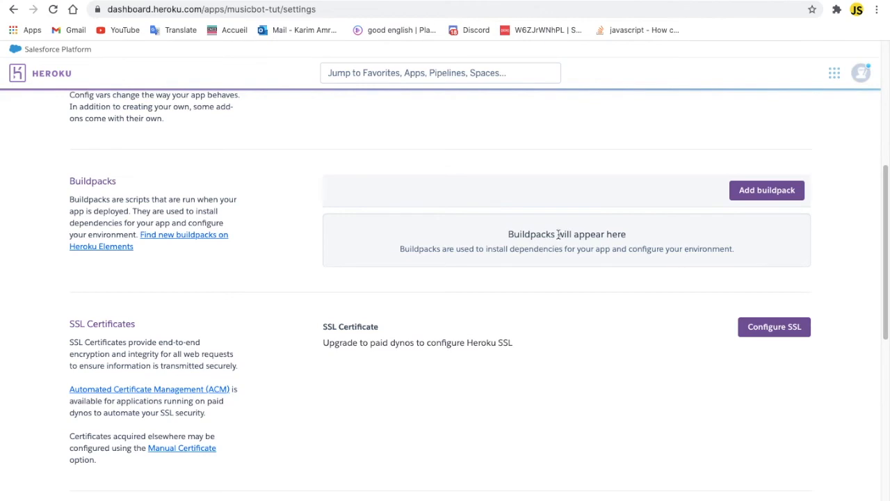
pyautogui.moveTo(744, 195)
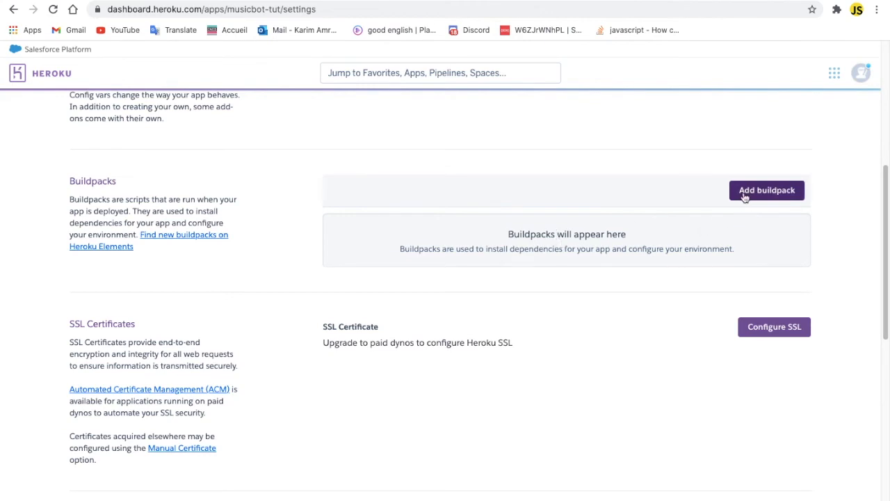
pyautogui.click(766, 190)
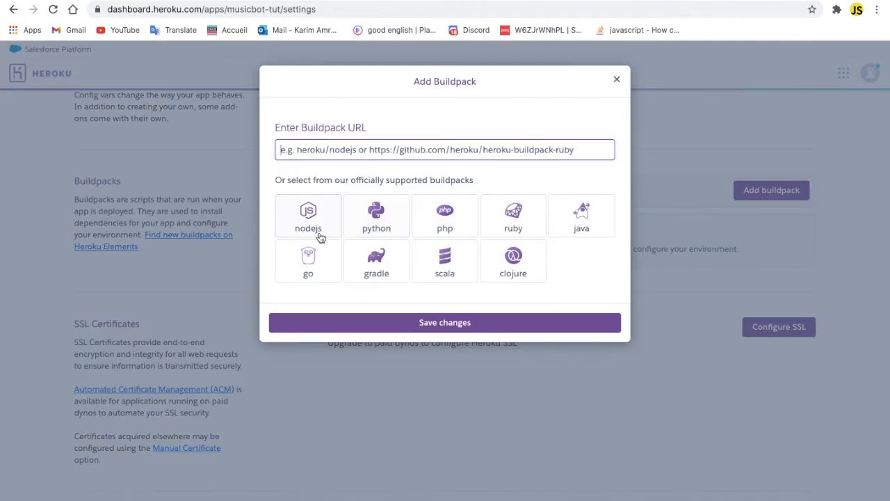
pyautogui.click(308, 216)
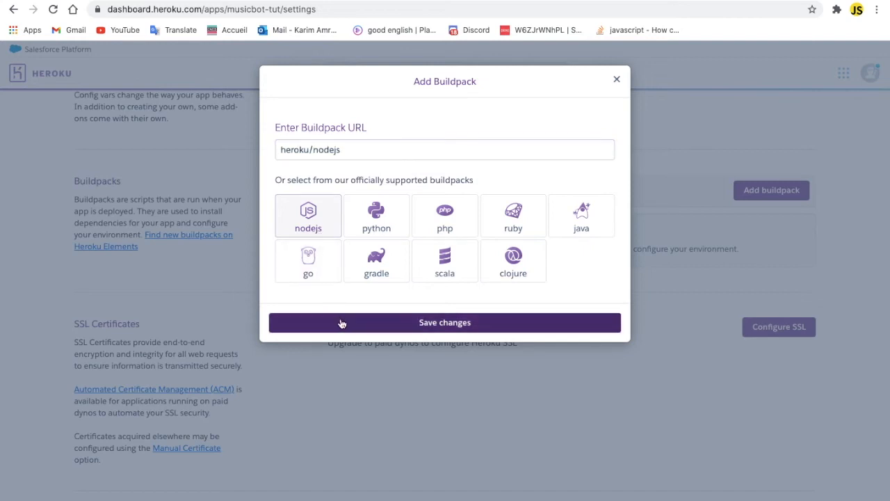
pyautogui.click(444, 322)
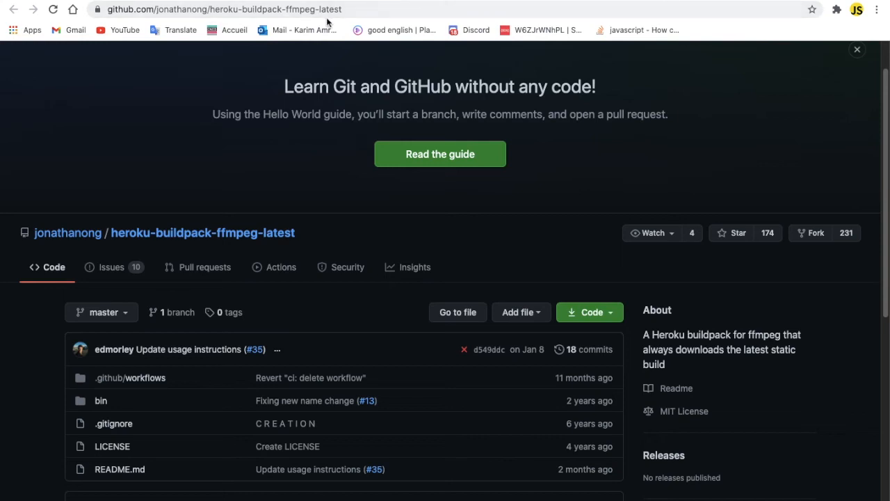
pyautogui.moveTo(299, 30)
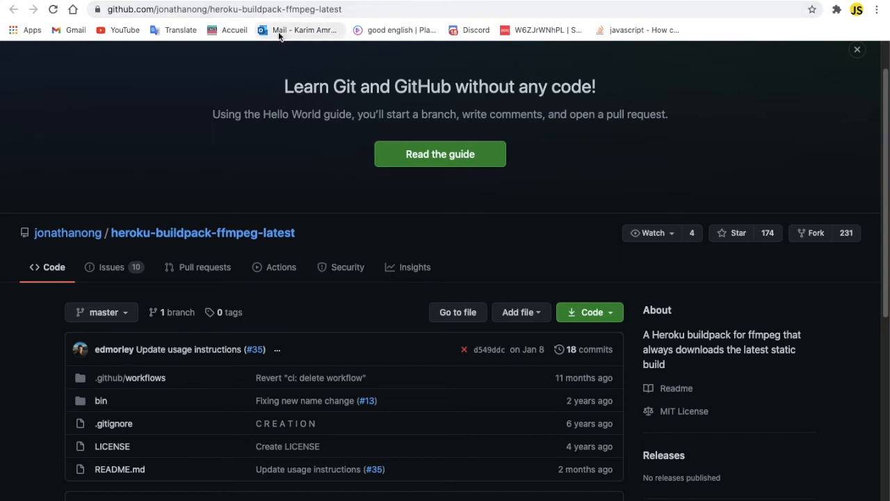
# Add the heroku-buildpack-ffmpeg-latest buildpack from its GitHub URL.
pyautogui.click(236, 9)
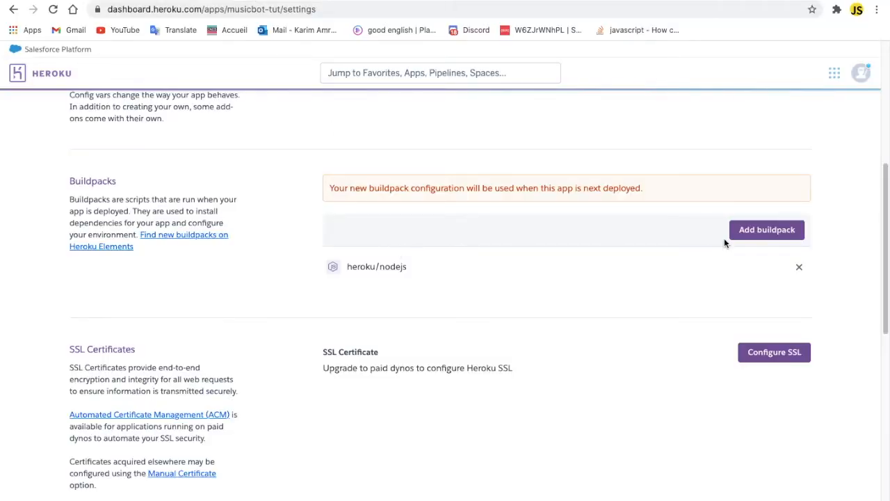
pyautogui.click(766, 230)
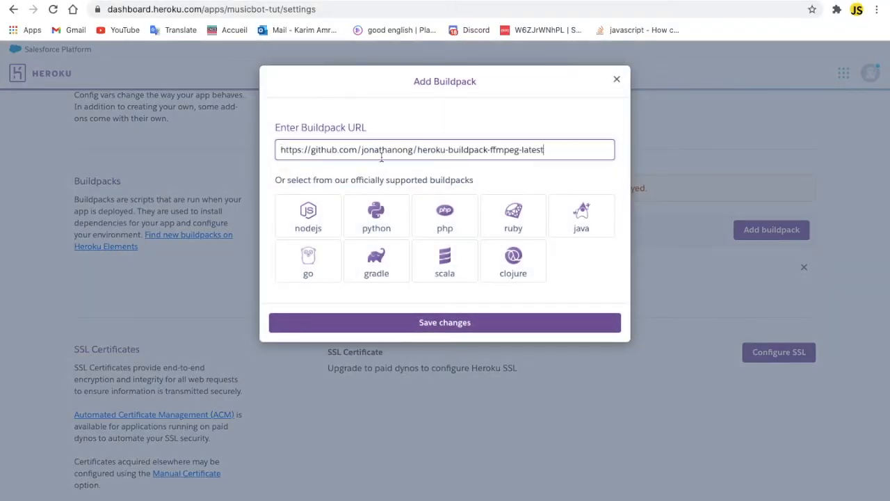
pyautogui.click(444, 322)
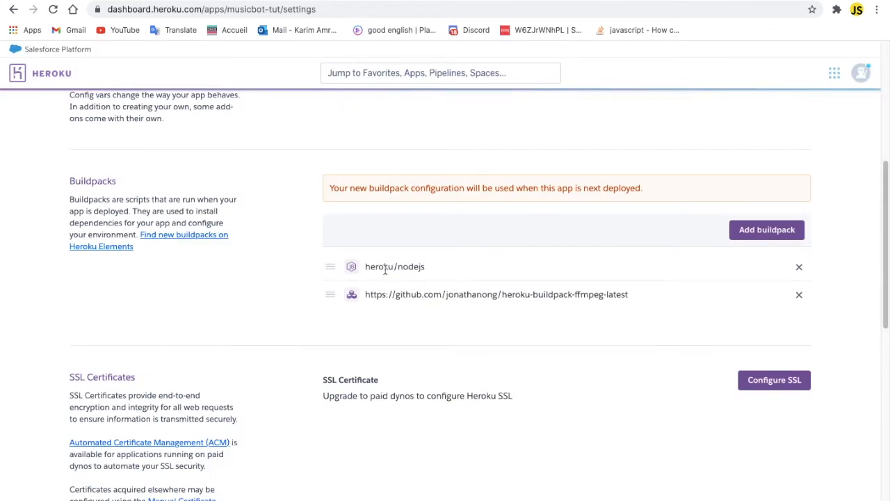
pyautogui.moveTo(389, 275)
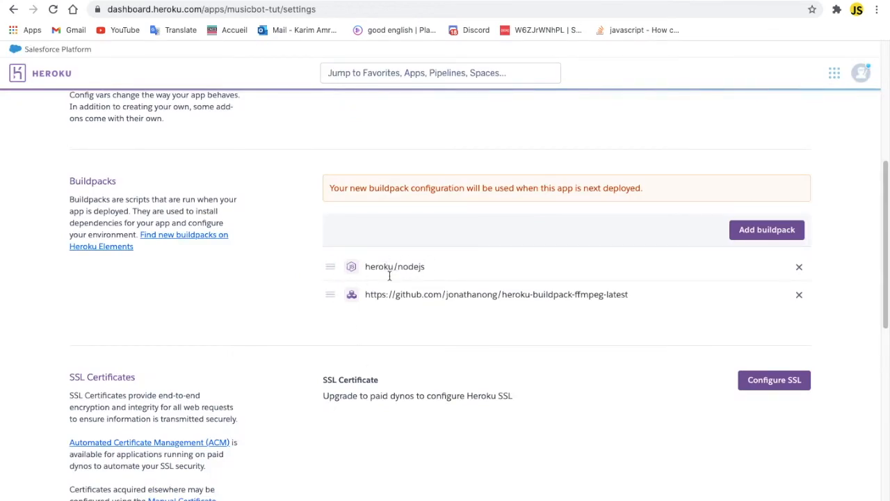
pyautogui.scroll(-3)
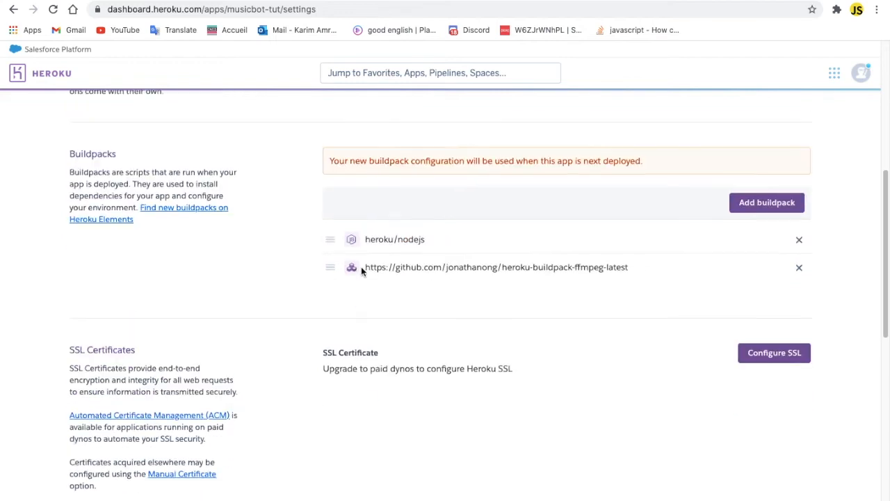
pyautogui.click(204, 142)
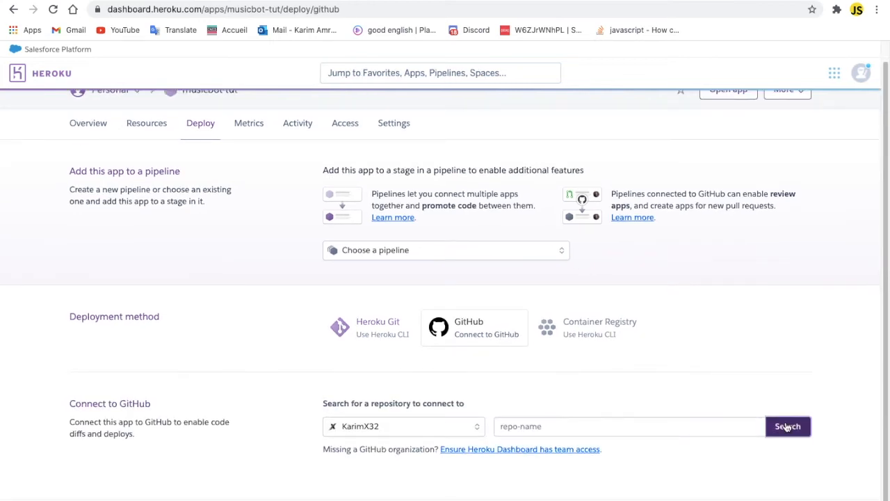
# Connect musicbot-tut to KarimX32/Music-bot and enable automatic deploys from main.
pyautogui.click(787, 425)
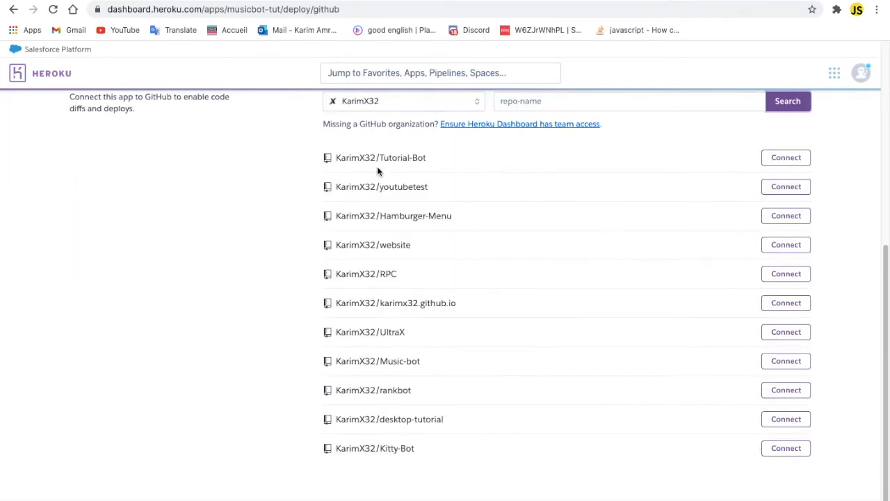
pyautogui.moveTo(379, 385)
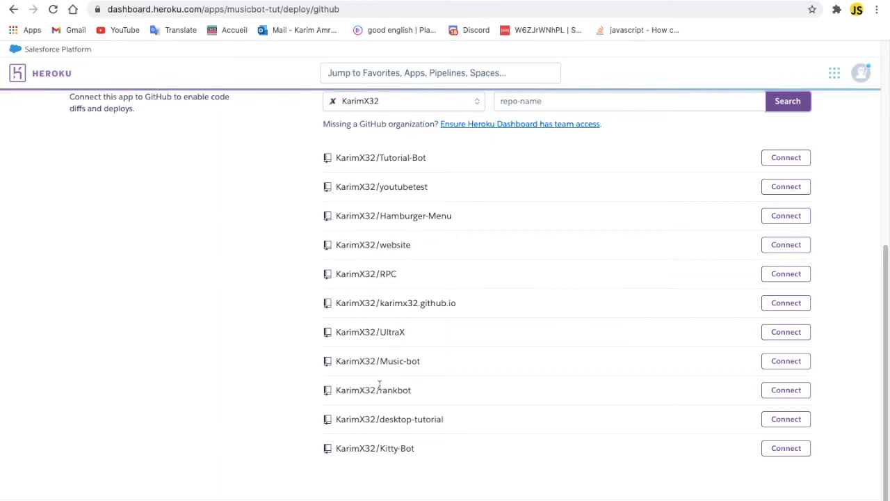
pyautogui.click(786, 360)
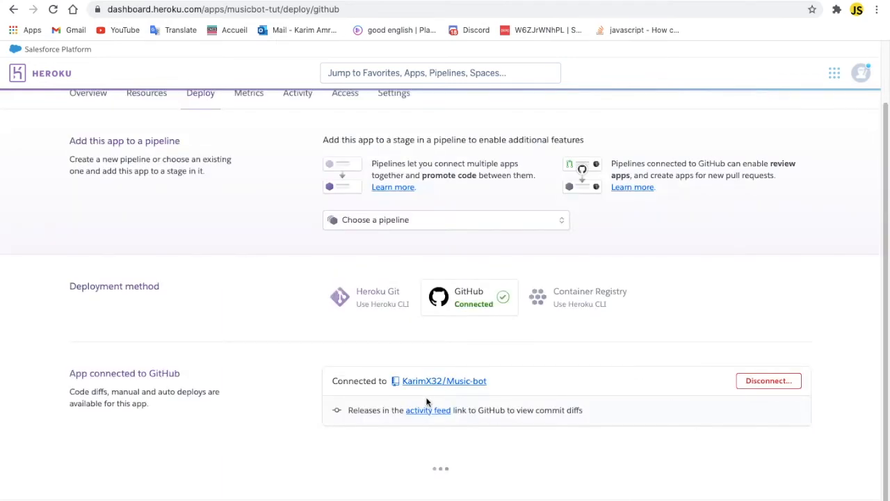
pyautogui.scroll(-3)
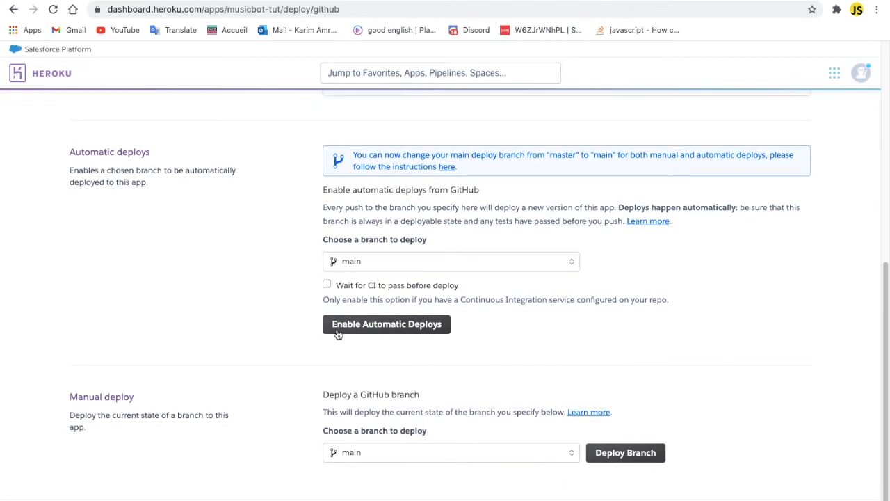
pyautogui.moveTo(374, 332)
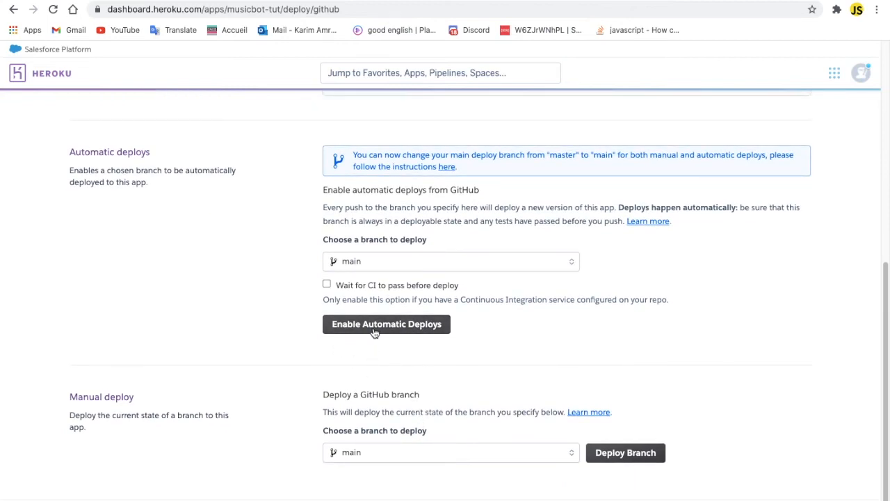
pyautogui.click(386, 323)
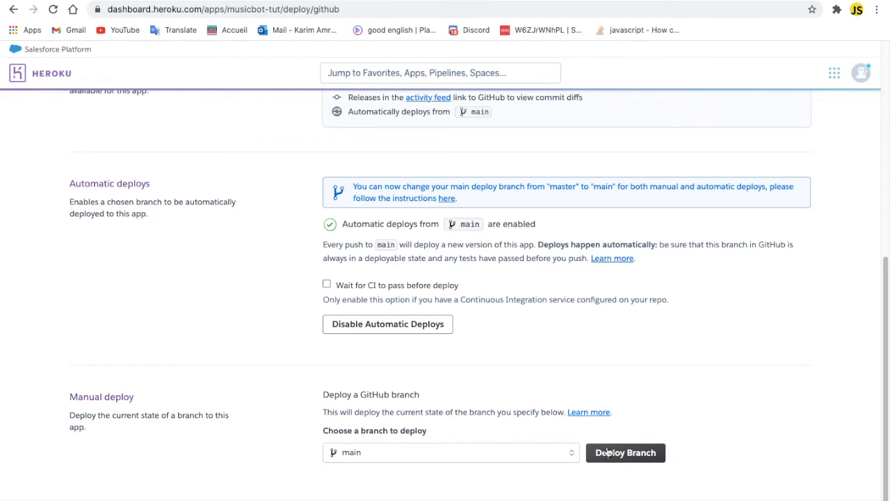
# Manually deploy the main branch until the app reports successfully deployed.
pyautogui.click(625, 452)
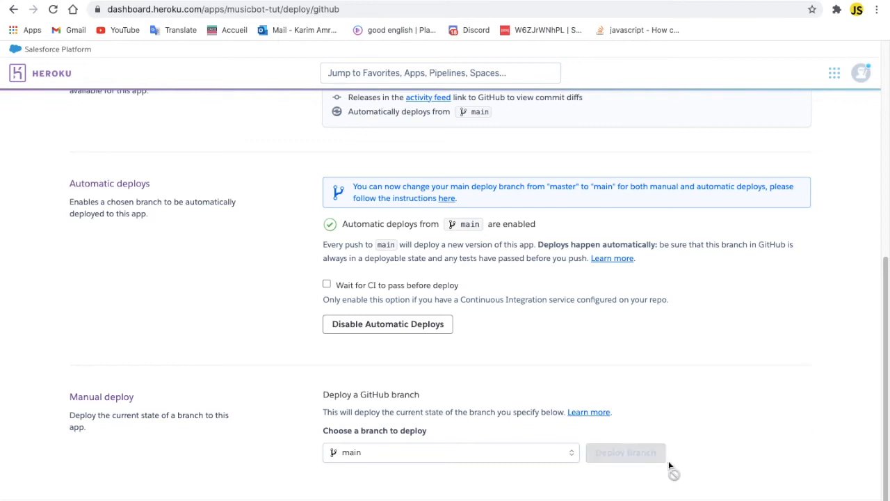
pyautogui.moveTo(749, 355)
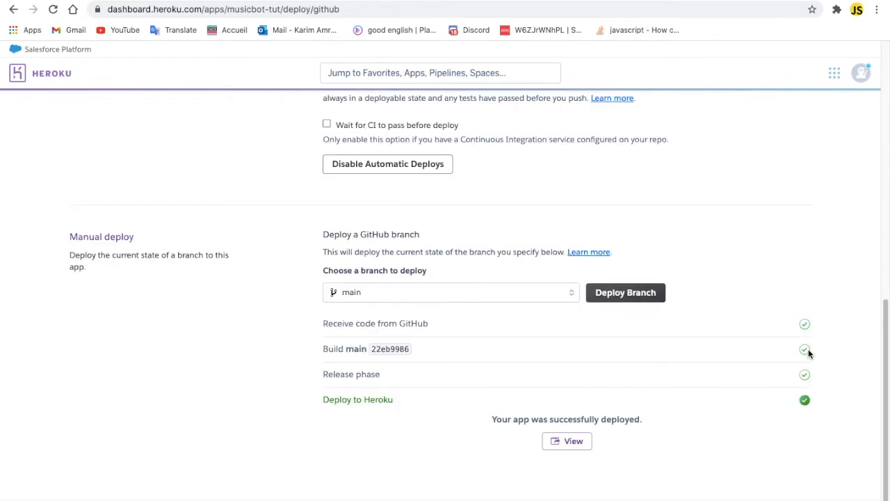
pyautogui.scroll(3)
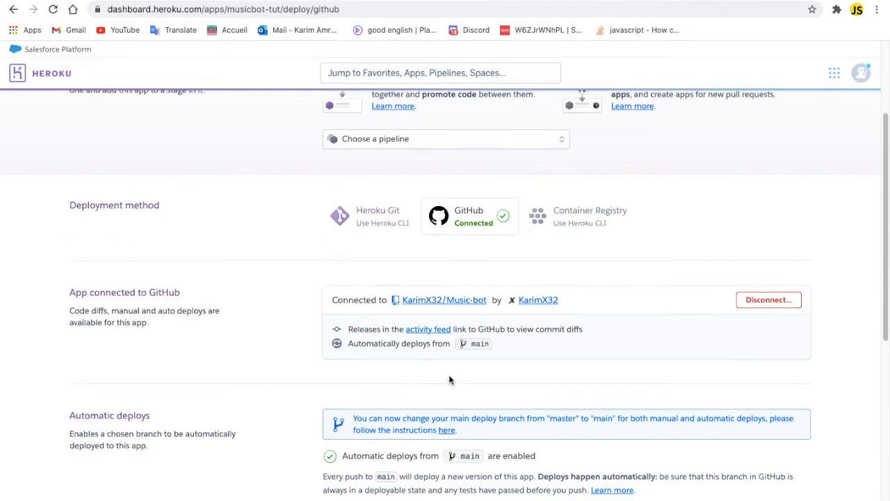
pyautogui.scroll(3)
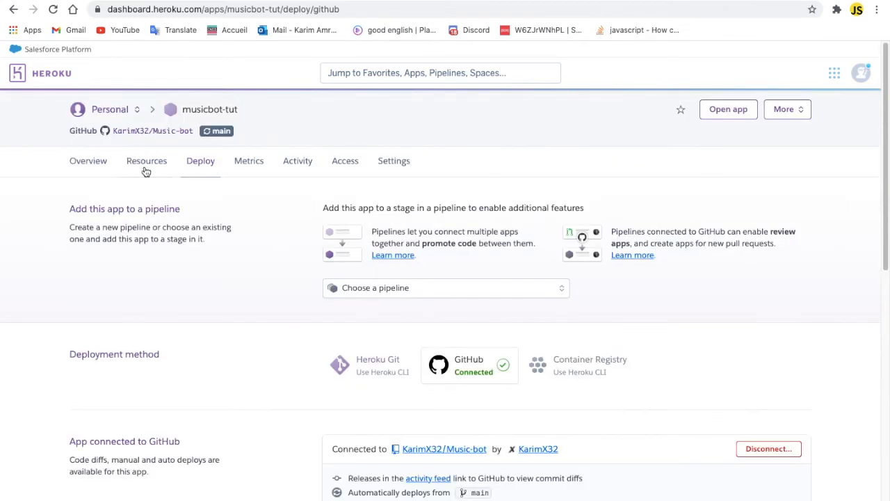
# Turn on the worker dyno (node index.js) on the Resources page.
pyautogui.click(146, 160)
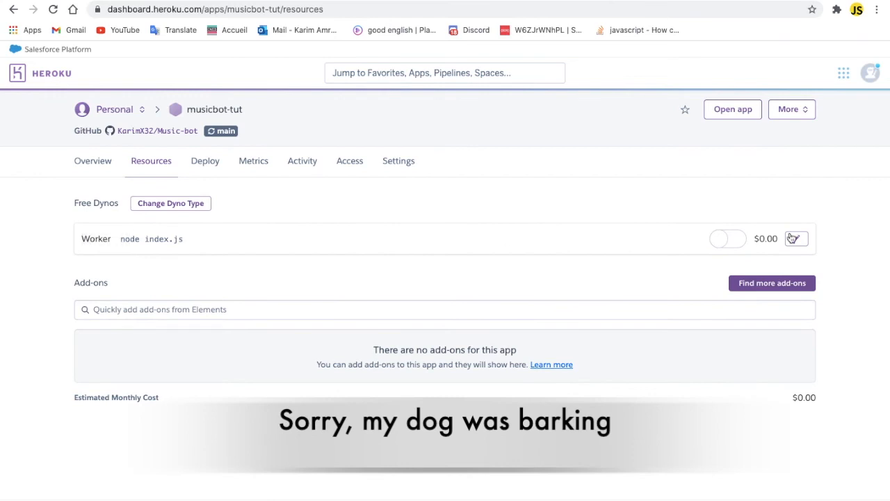
pyautogui.click(728, 239)
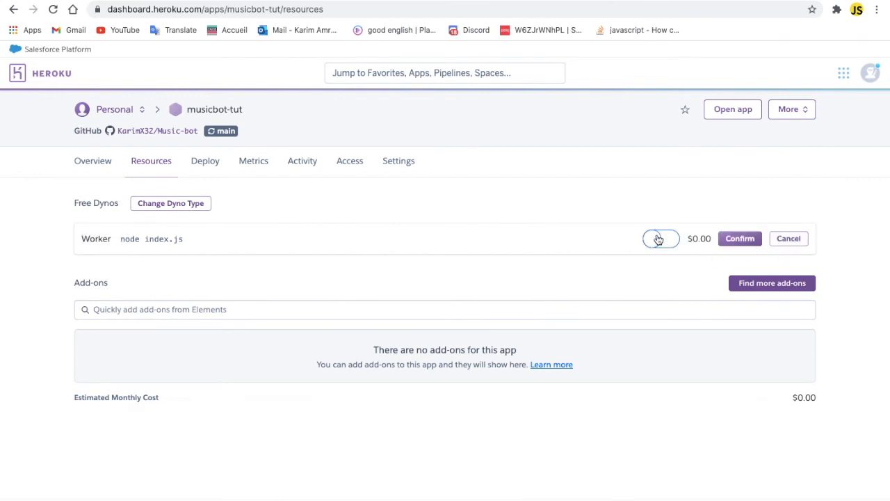
pyautogui.click(791, 109)
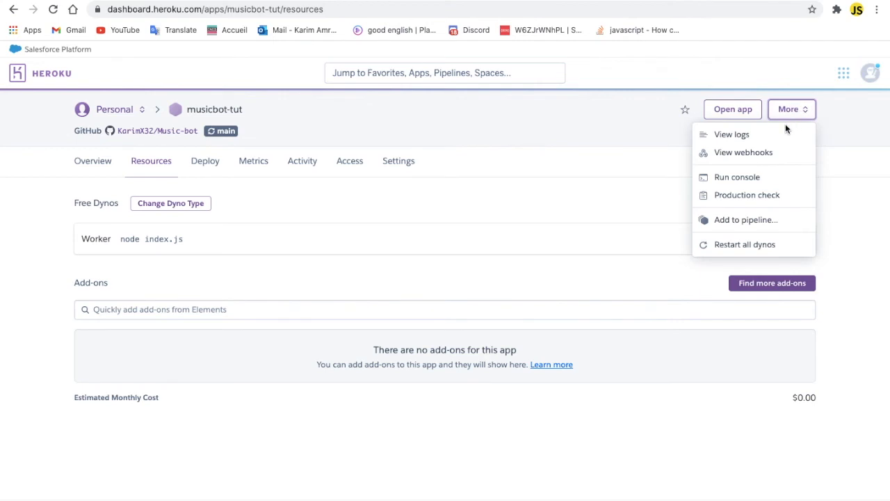
pyautogui.click(731, 134)
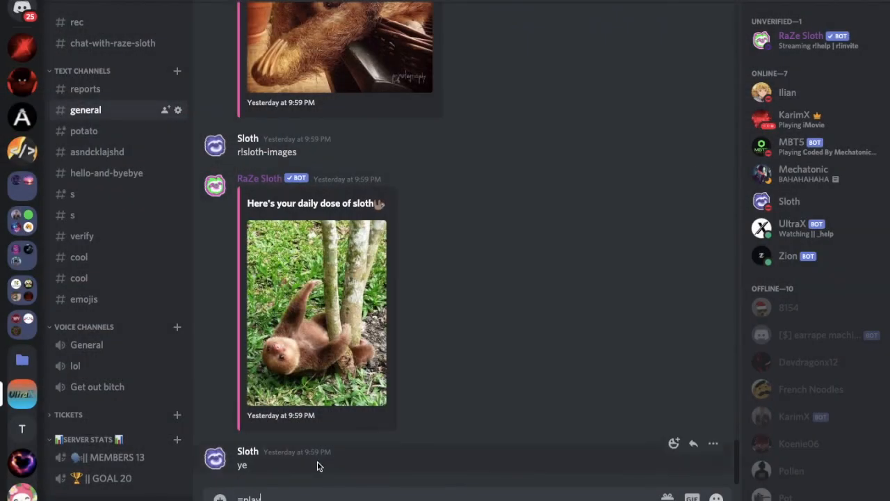
# Send =play in #general and see Zion ask to join a voice channel.
pyautogui.scroll(-3)
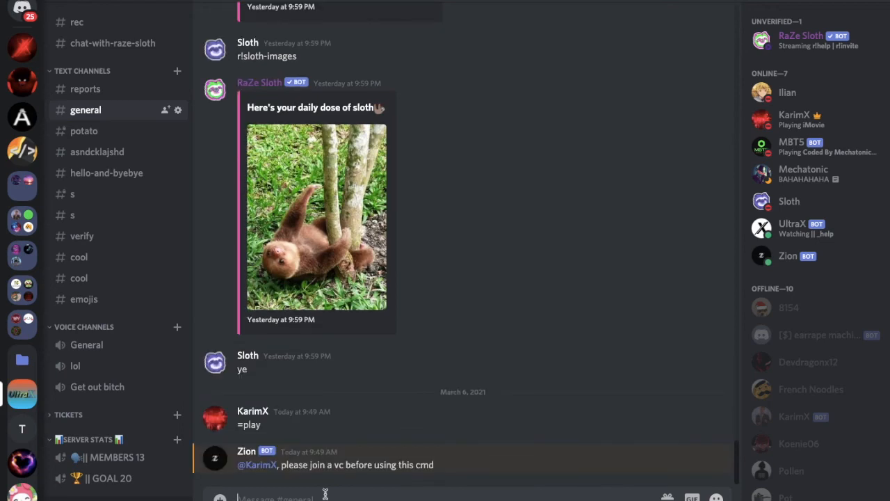